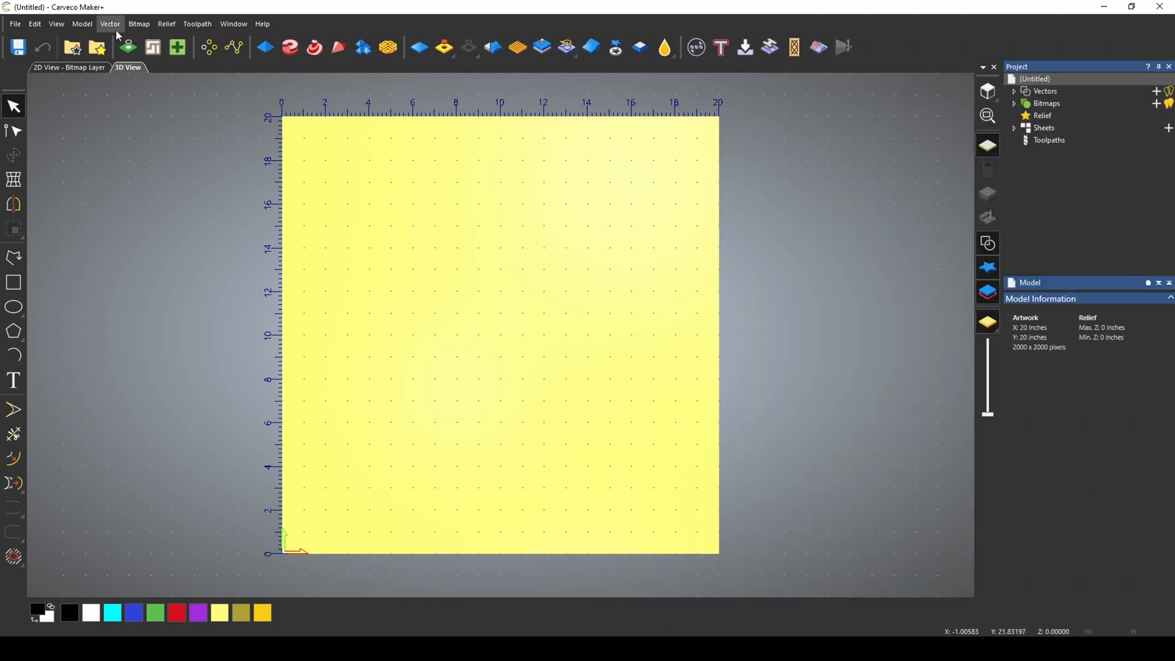
Step: Launch Multi-Plate from the Vector menu, confirm the tab-delimited data import, and create plates
{"action": "left_click", "coordinate": [109, 24]}
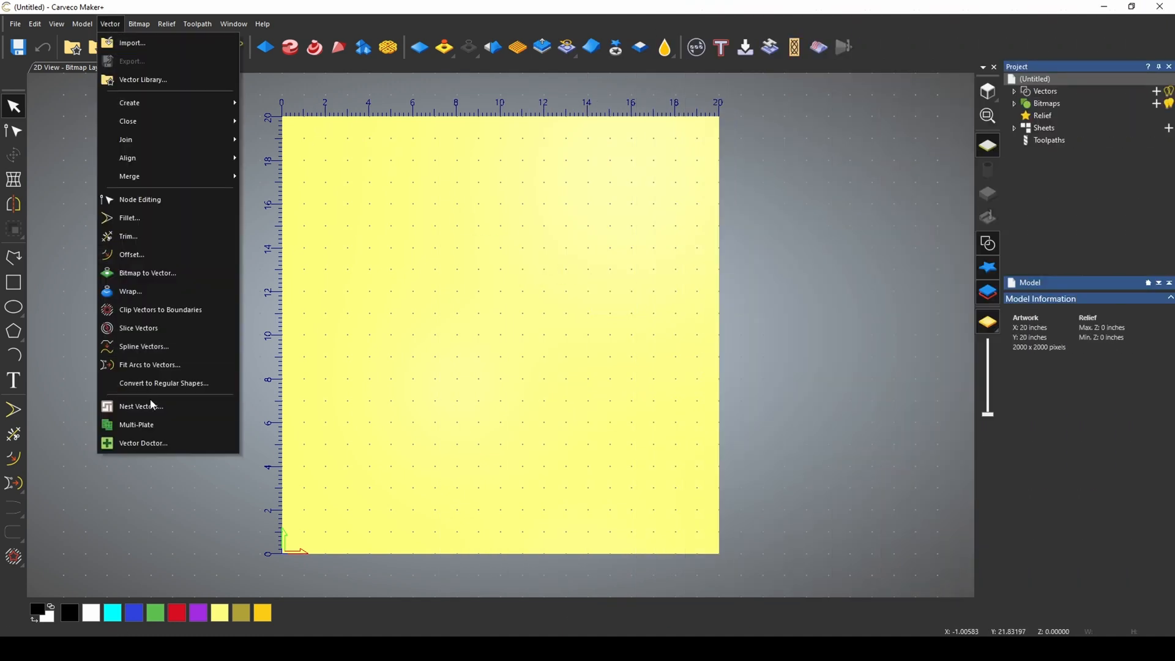
{"action": "left_click", "coordinate": [137, 424]}
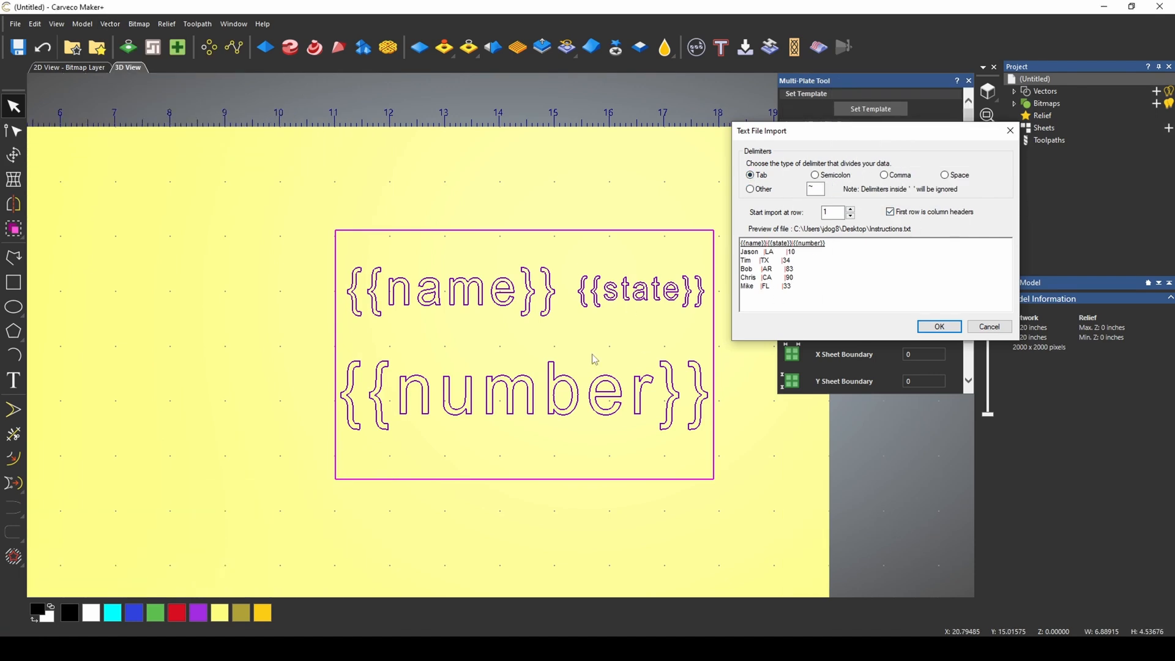
{"action": "left_click", "coordinate": [938, 327]}
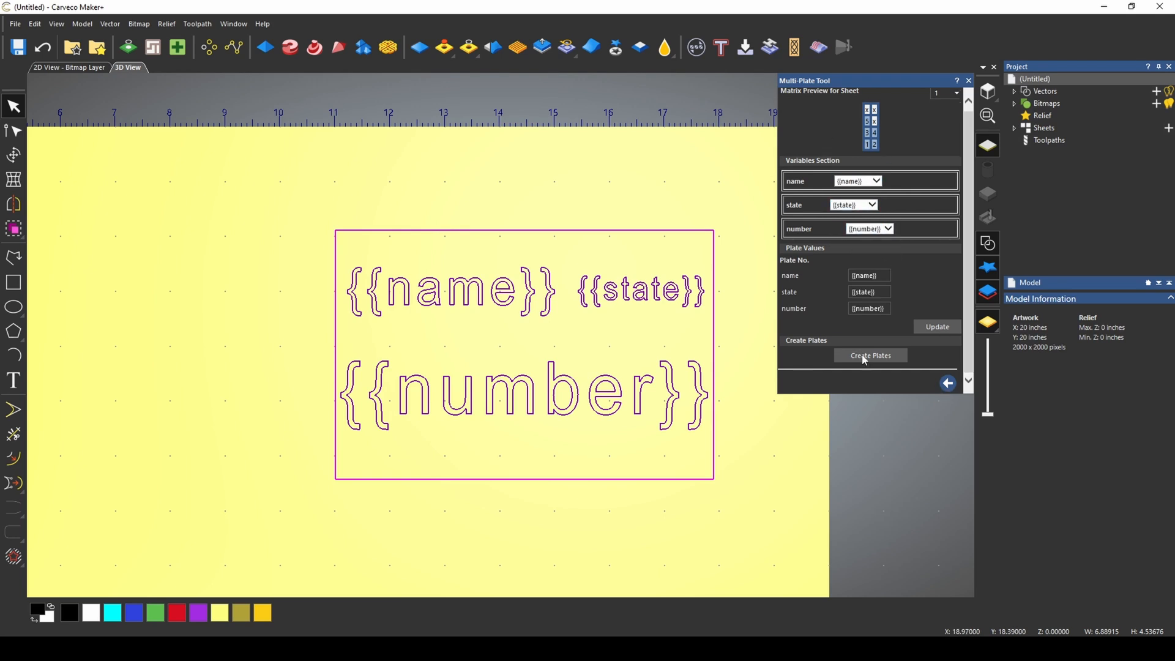
{"action": "left_click", "coordinate": [871, 355]}
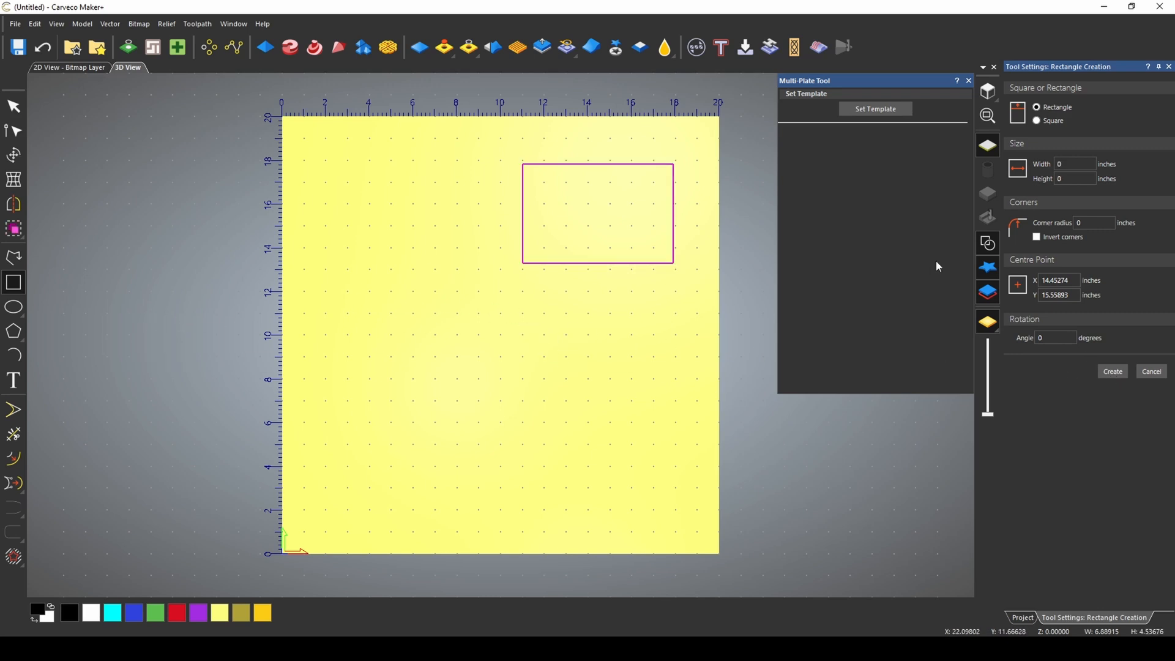
Step: Finish the card rectangle and place a {{name}} text placeholder at its top centre
{"action": "left_click", "coordinate": [1151, 371]}
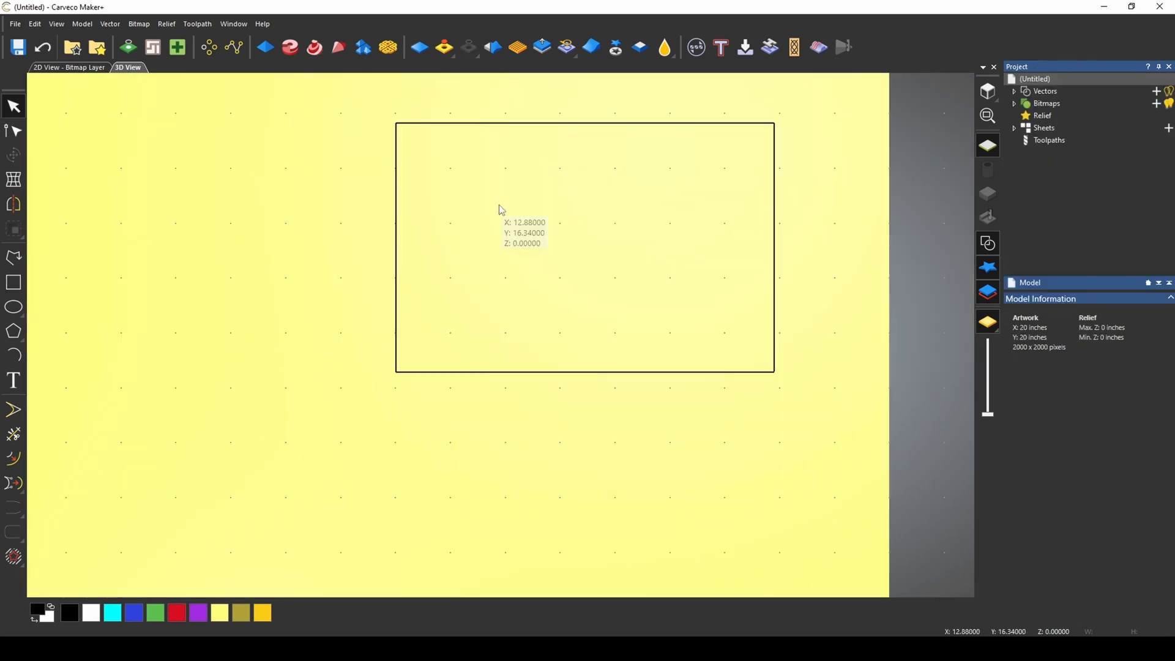
{"action": "mouse_move", "coordinate": [438, 193]}
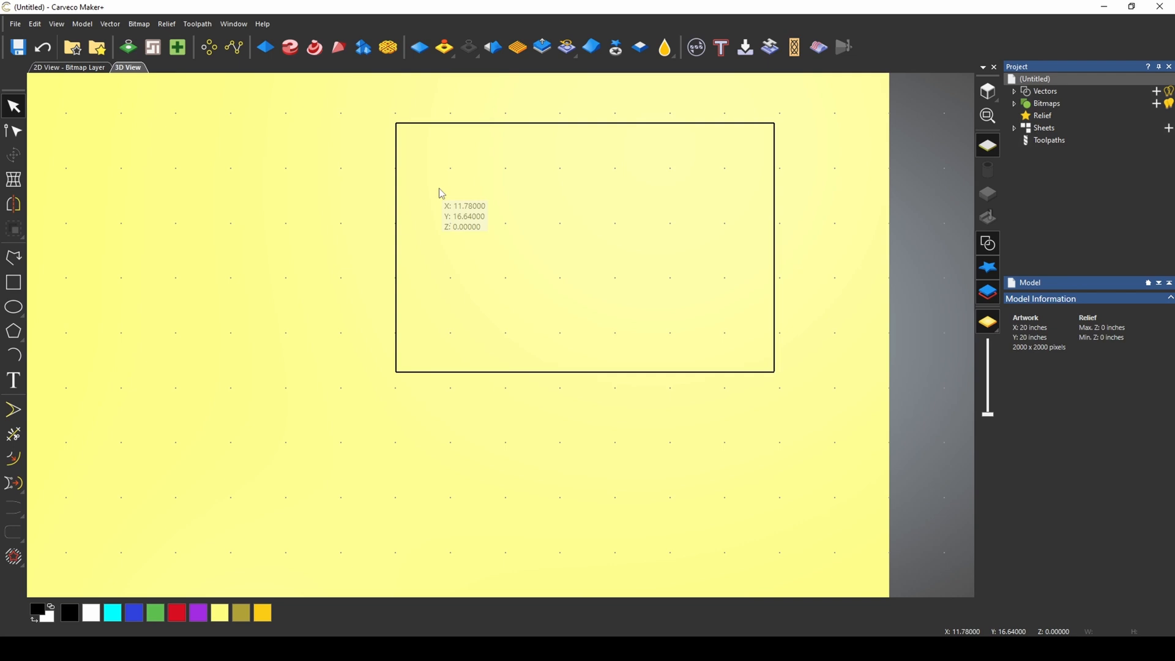
{"action": "left_click", "coordinate": [13, 381]}
{"action": "type", "text": "{{name"}
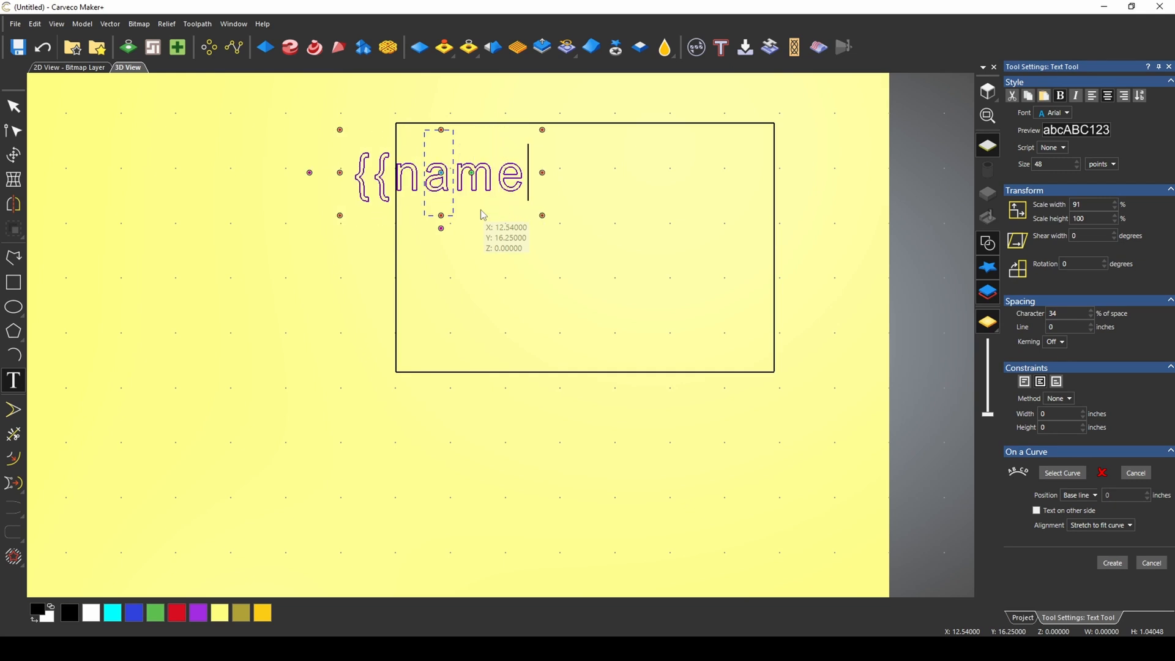
{"action": "type", "text": "}}"}
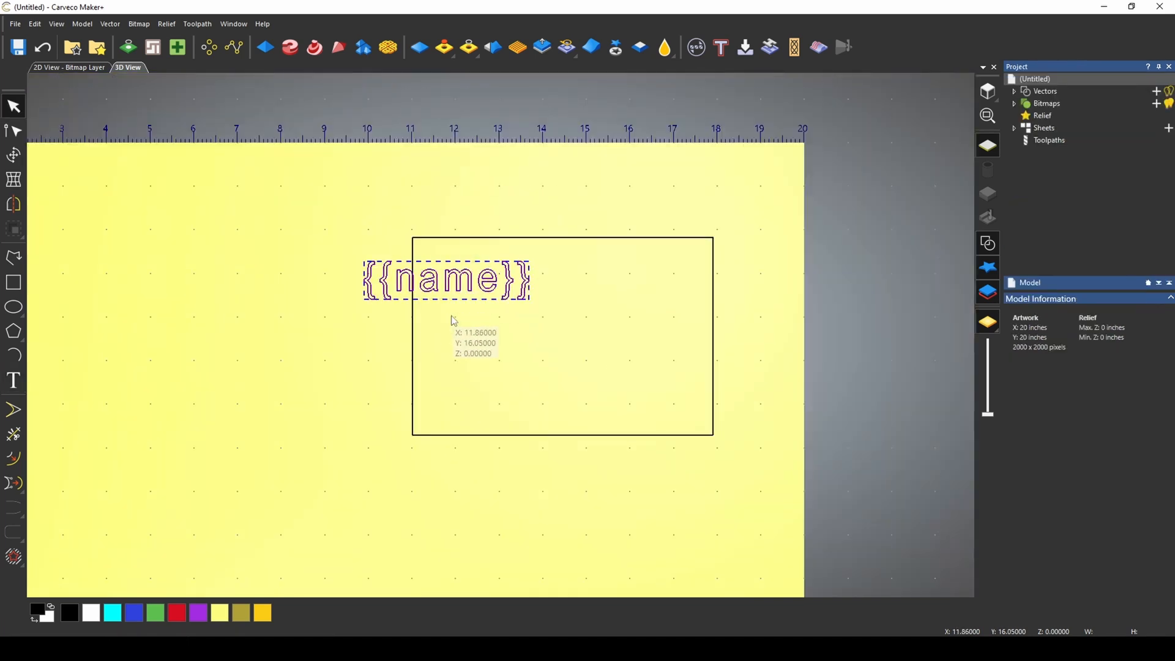
{"action": "left_click_drag", "start_coordinate": [446, 279], "coordinate": [573, 279]}
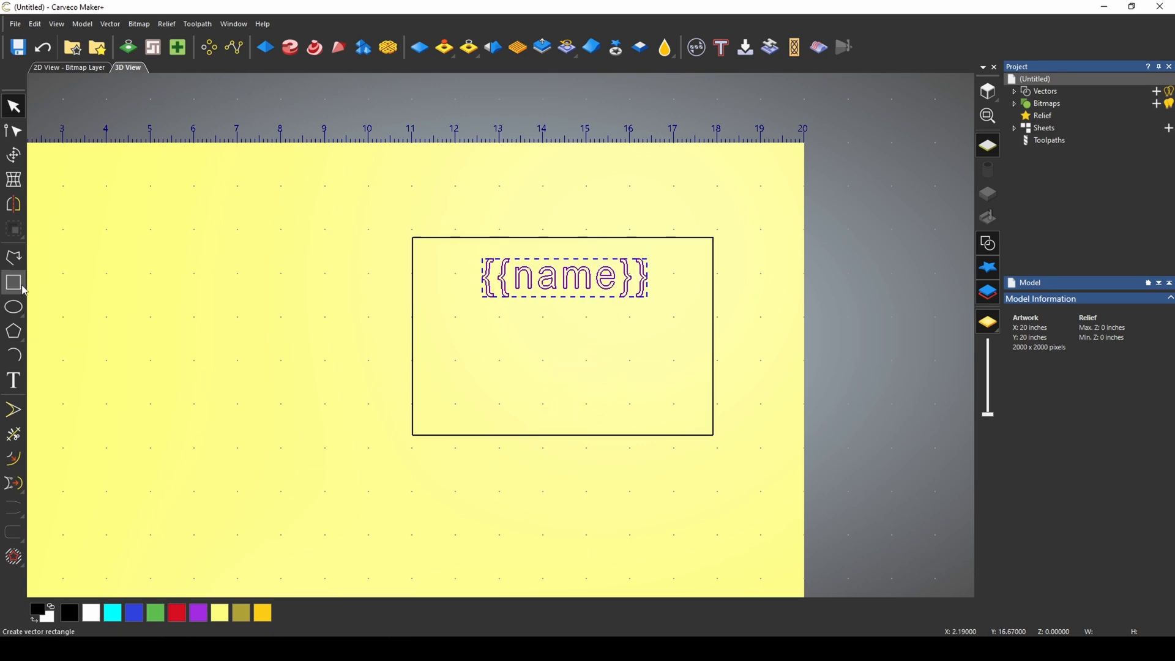
Step: Start the {{state}} and {{number}} text placeholders inside the card, correcting a typo
{"action": "left_click", "coordinate": [14, 380]}
{"action": "type", "text": "{{"}
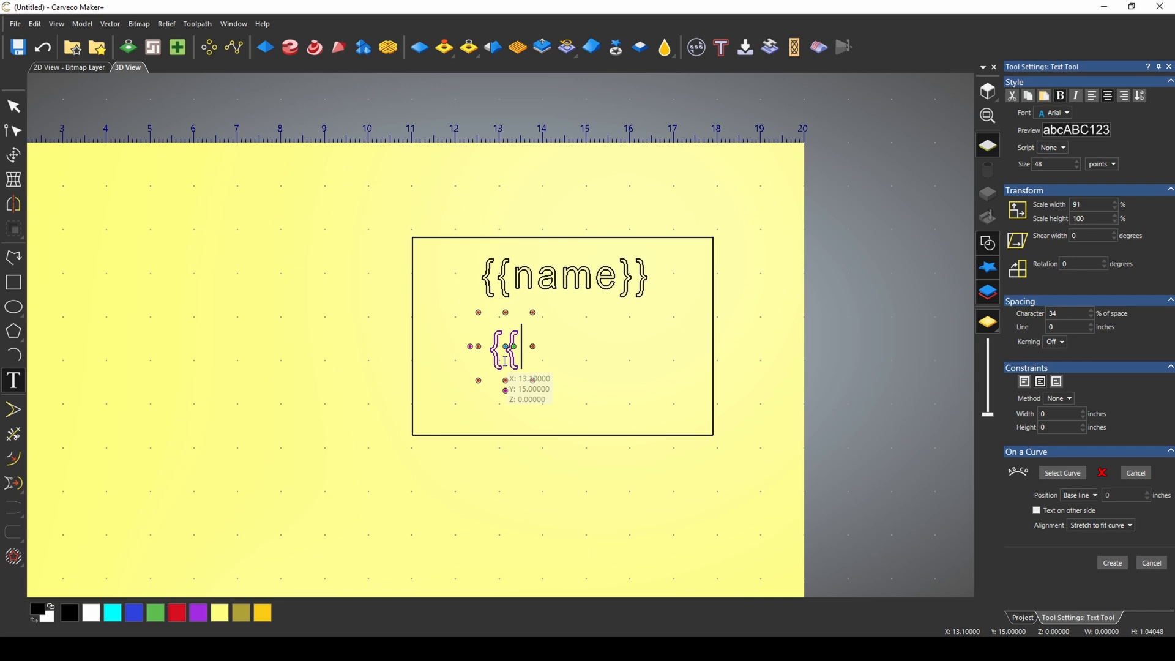
{"action": "type", "text": "ST"}
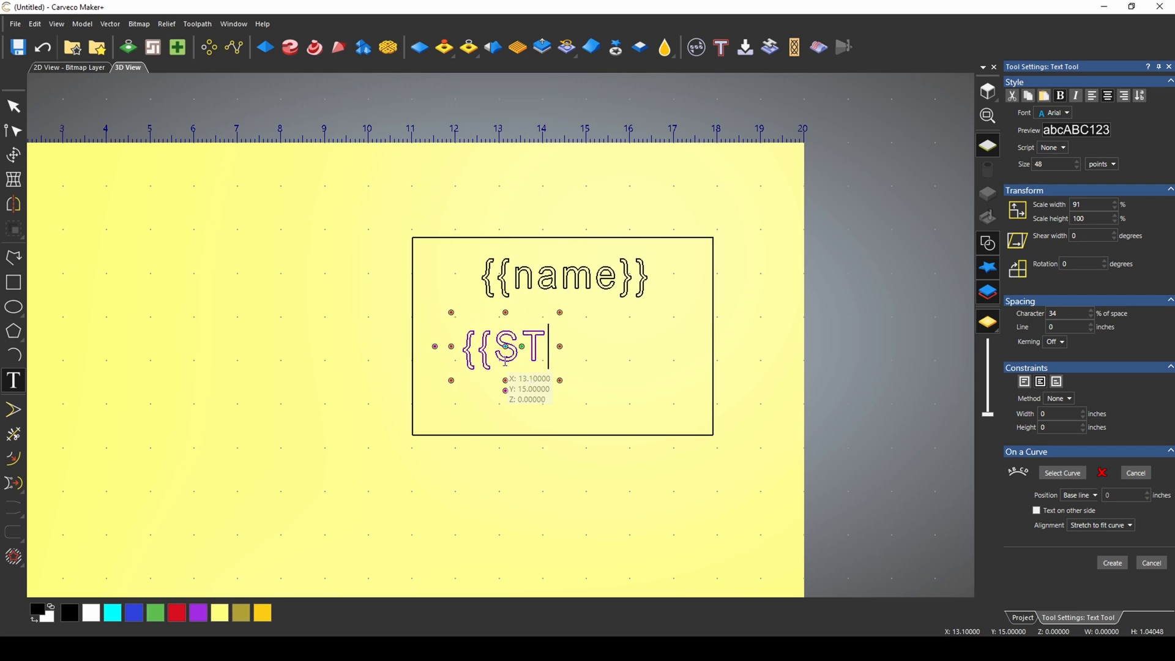
{"action": "key", "text": "Backspace"}
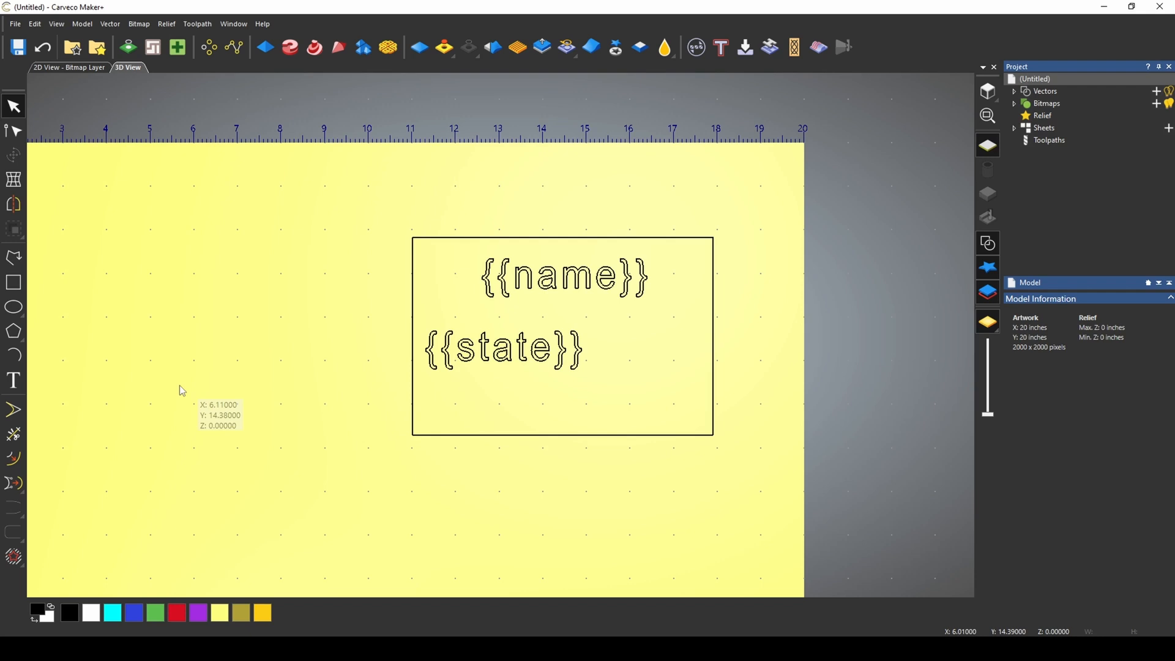
{"action": "left_click", "coordinate": [13, 381]}
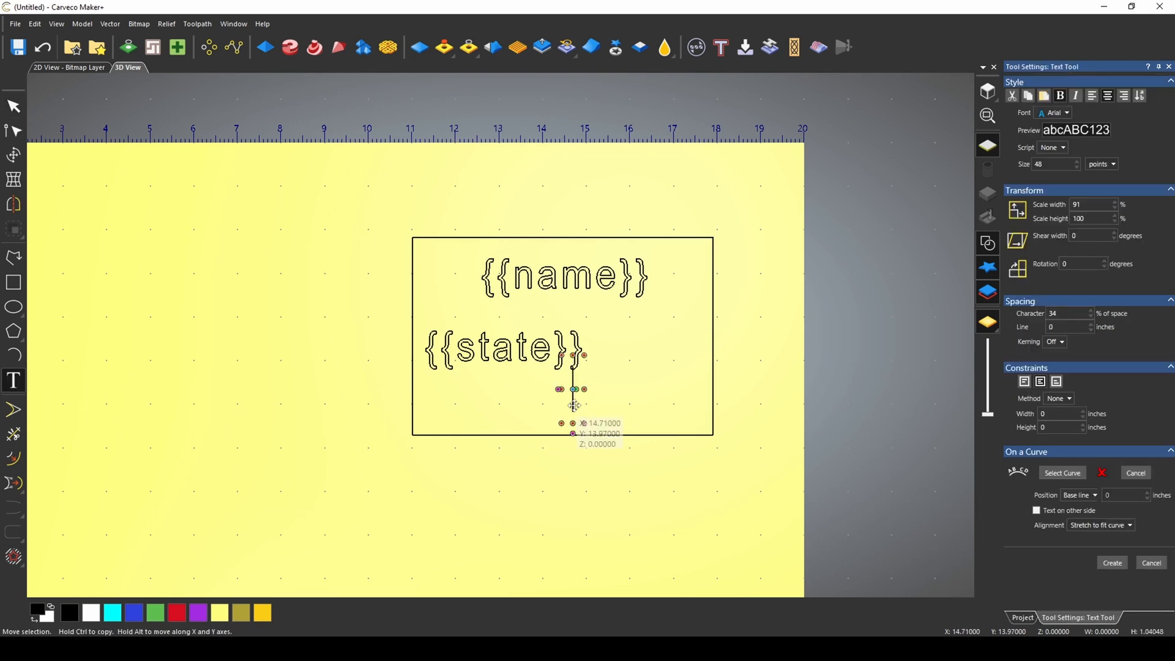
{"action": "type", "text": "{{number"}
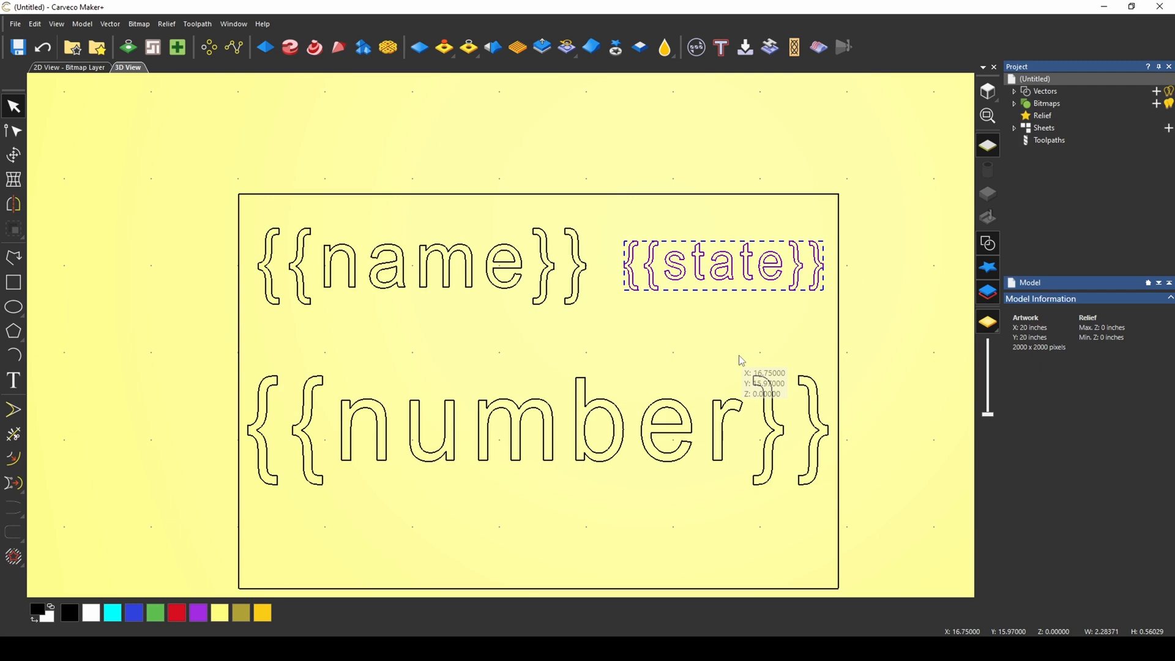
{"action": "mouse_move", "coordinate": [484, 363]}
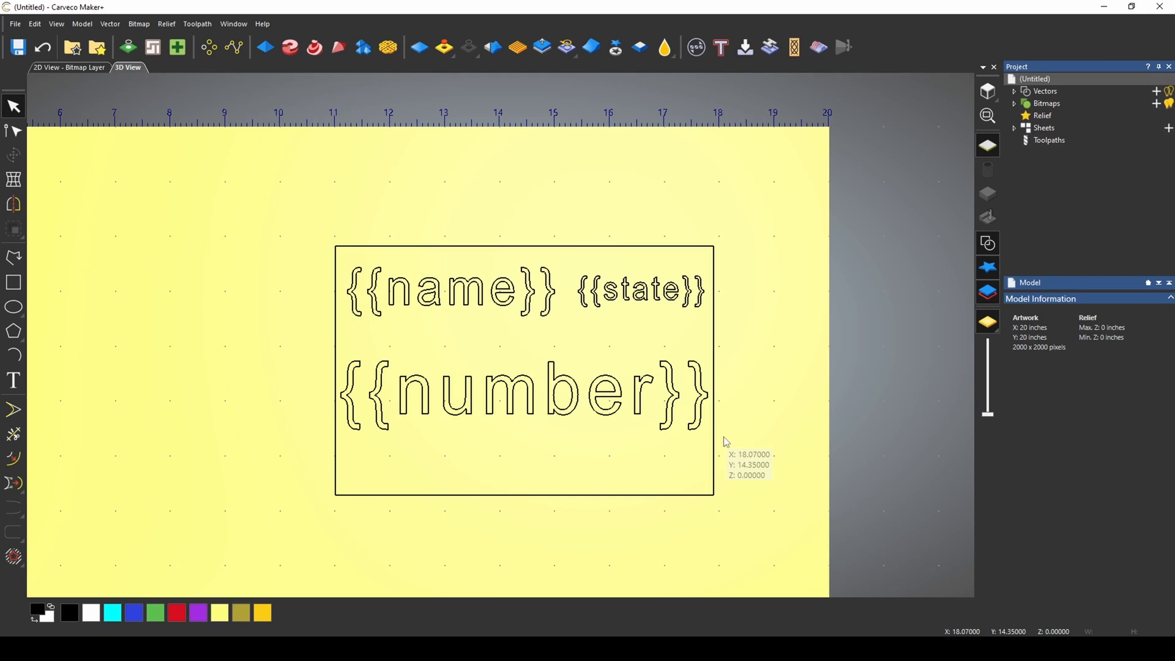
{"action": "mouse_move", "coordinate": [527, 470]}
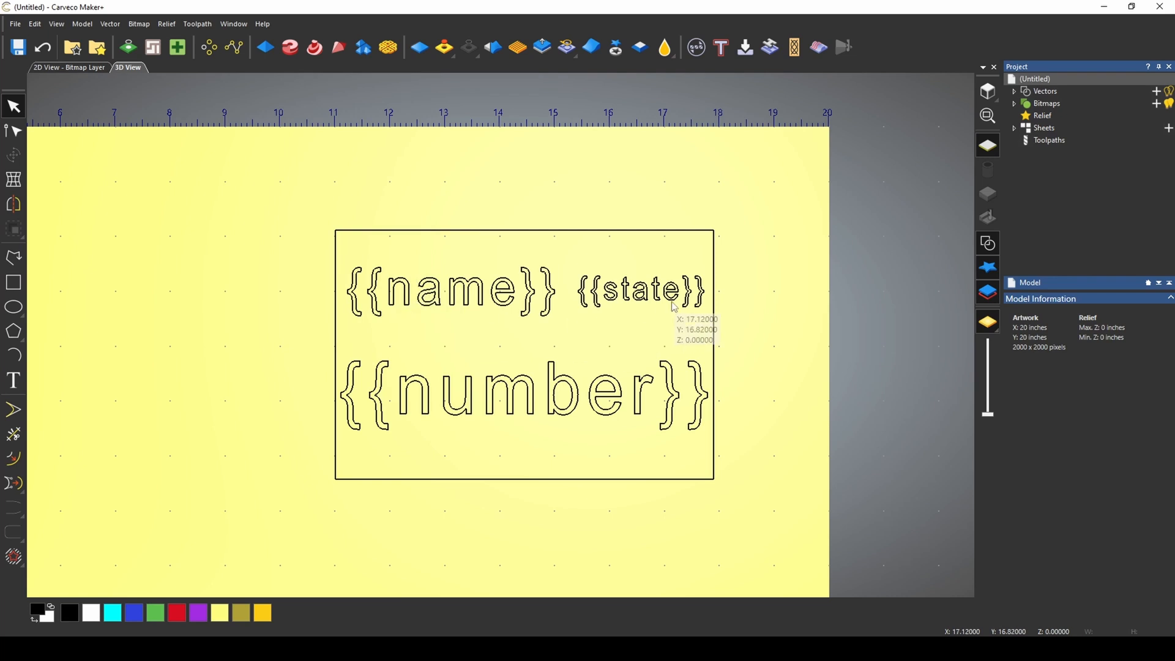
{"action": "mouse_move", "coordinate": [596, 418]}
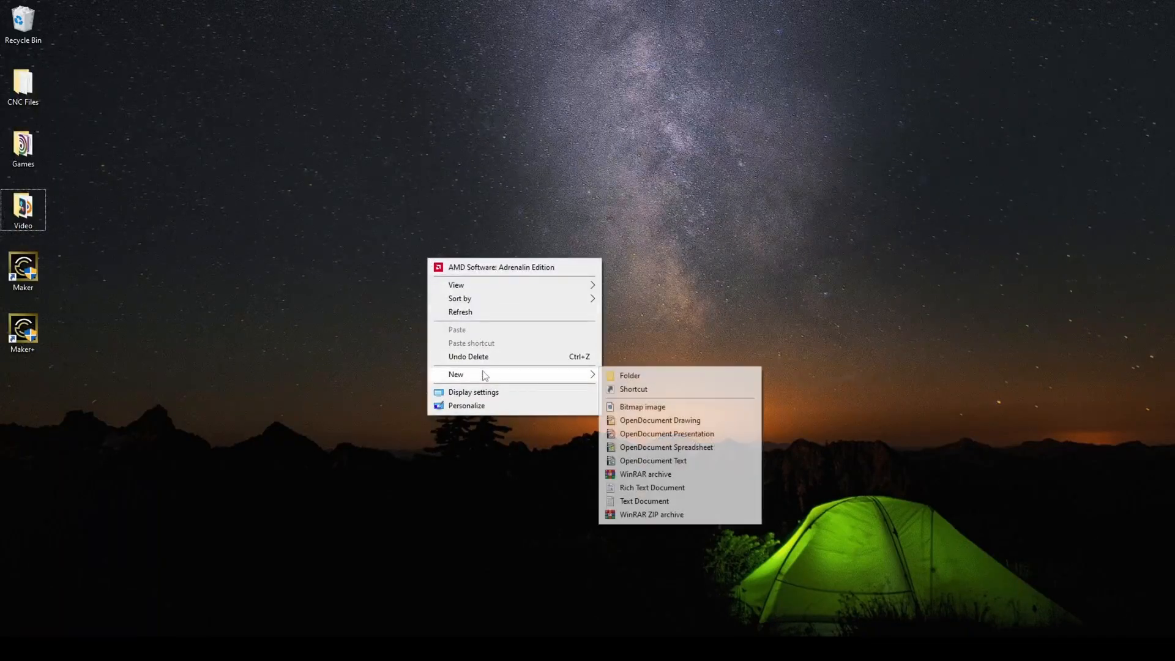
Step: Create a new Instructions text document on the desktop and open it in Notepad
{"action": "left_click", "coordinate": [644, 500]}
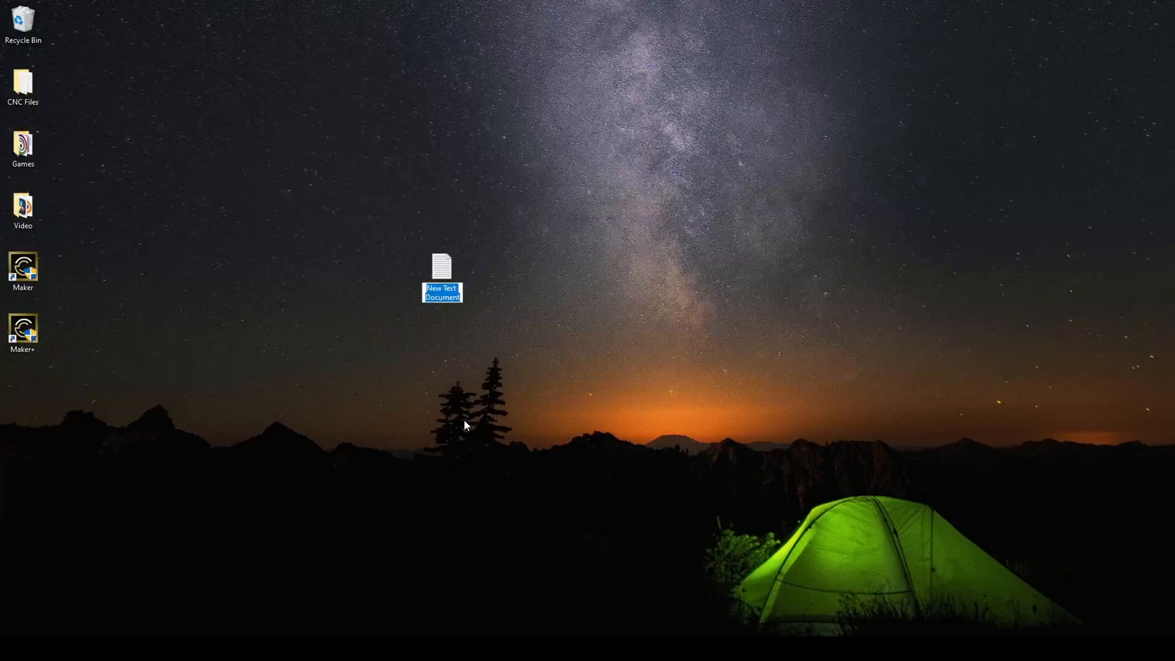
{"action": "double_click", "coordinate": [441, 273]}
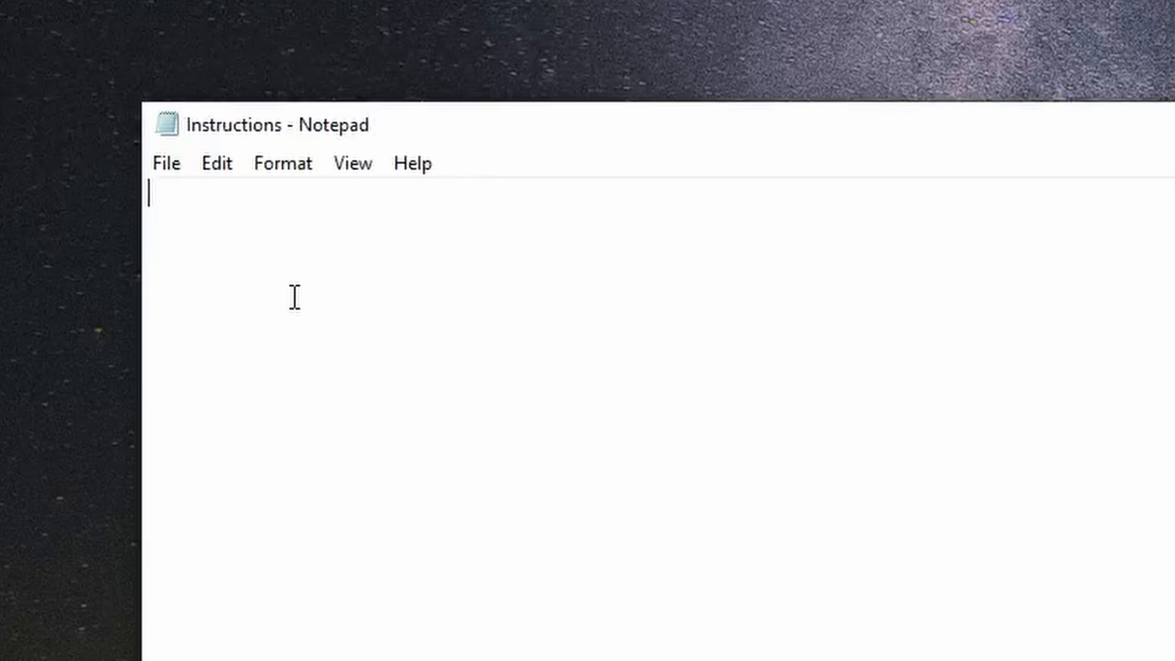
Step: Type the tab-separated header row {{name}} {{state}} {{number}}
{"action": "type", "text": "{{na"}
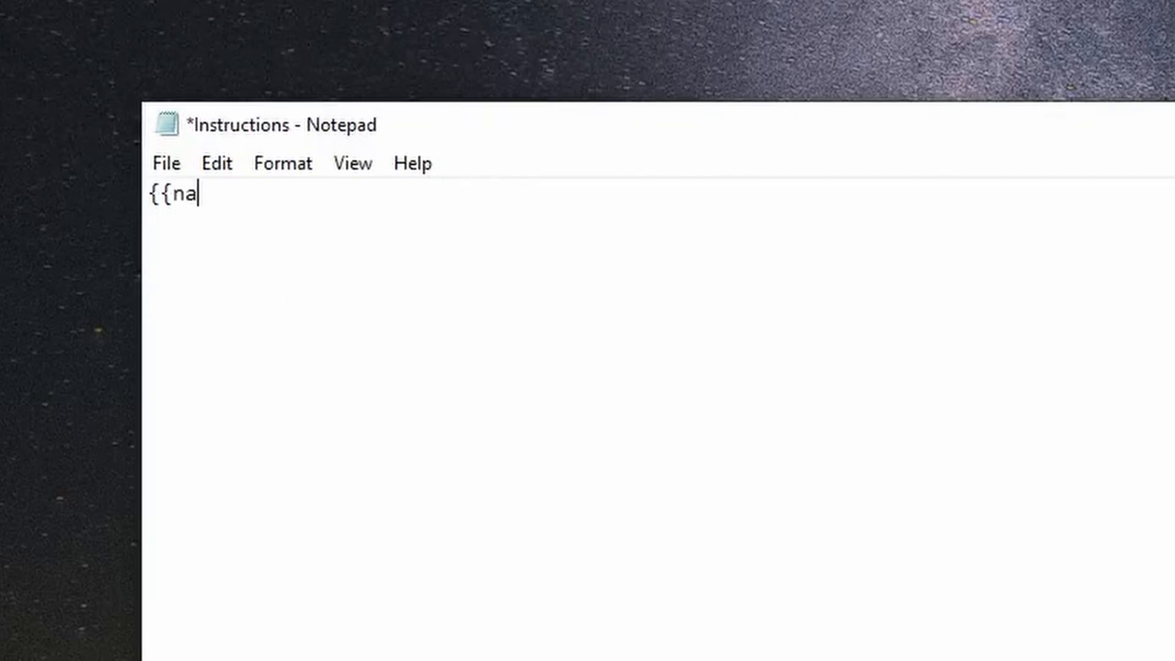
{"action": "type", "text": "me}}"}
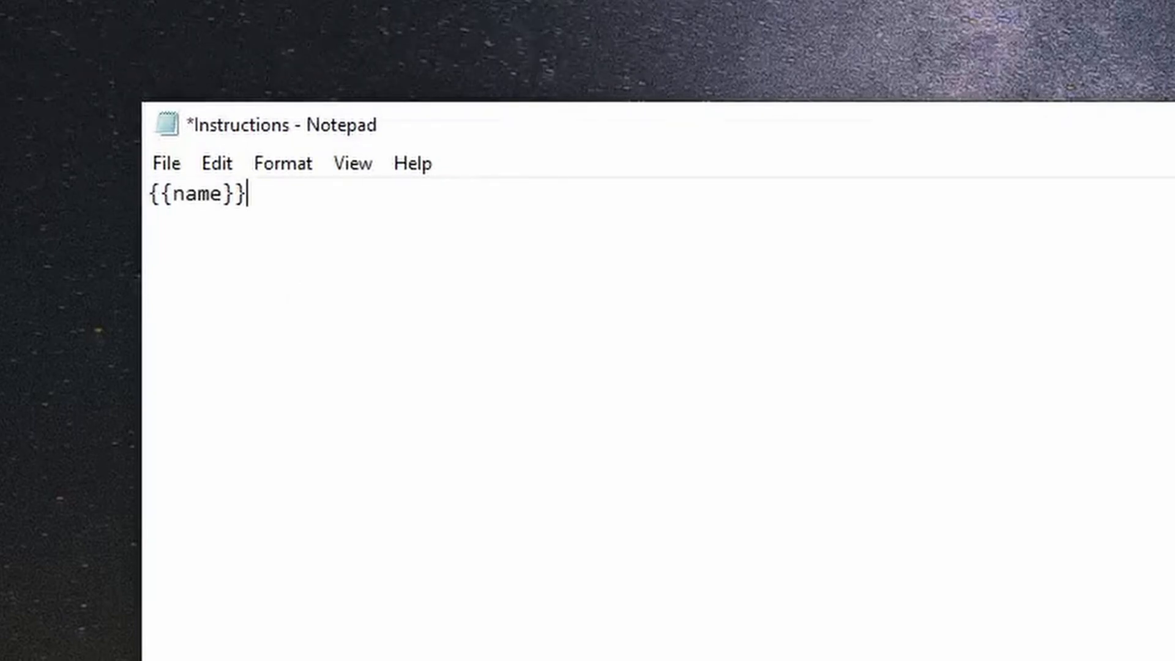
{"action": "type", "text": "{{state"}
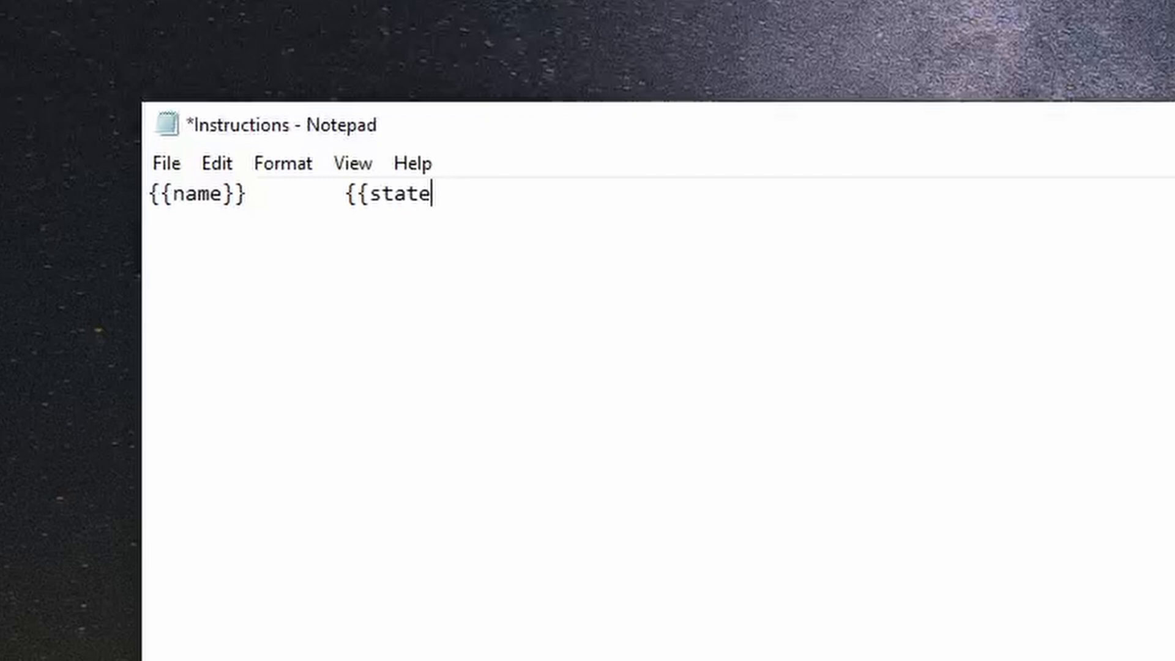
{"action": "type", "text": "}}\t{"}
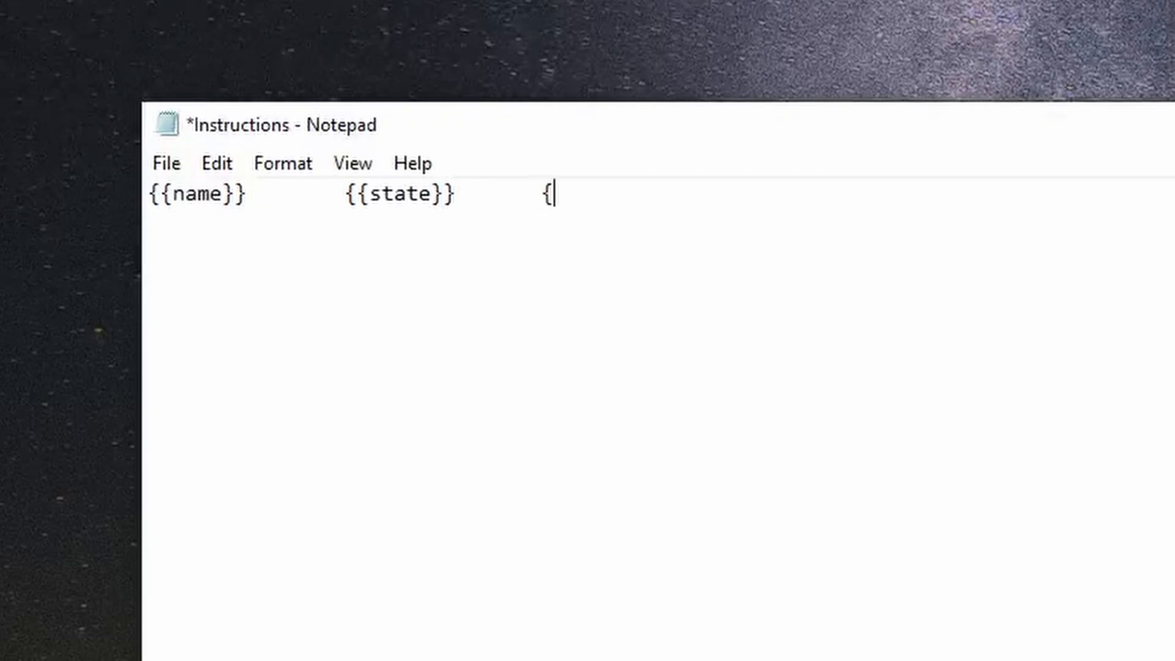
{"action": "type", "text": "{number"}
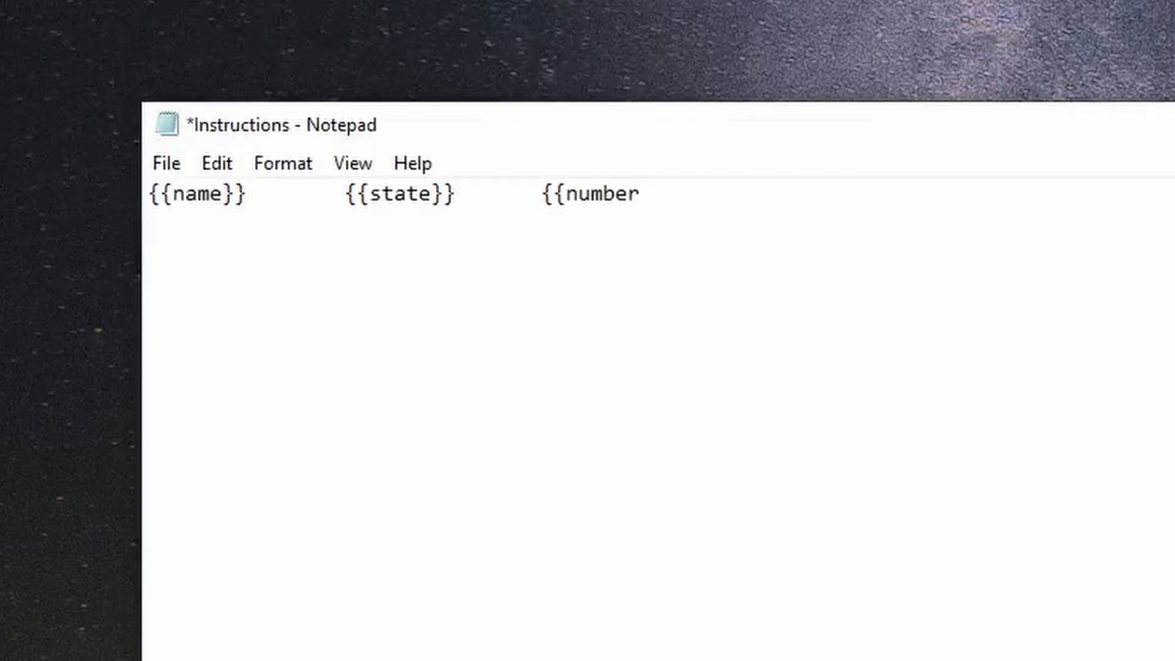
{"action": "type", "text": "}}"}
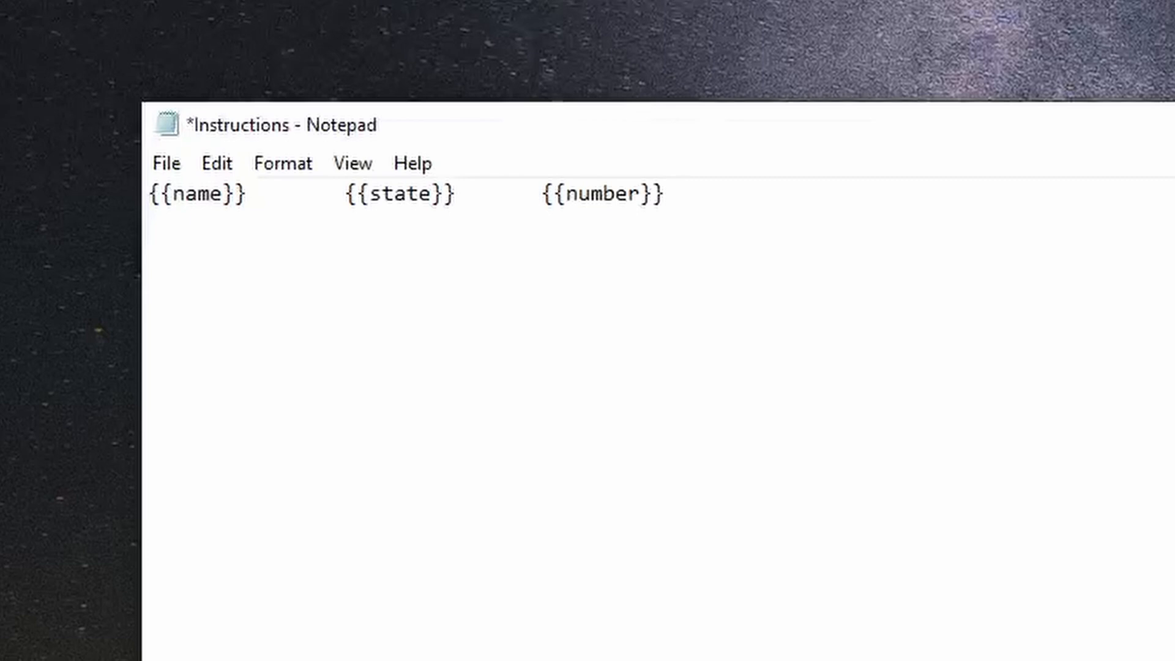
Step: Enter the card data rows (Jason LA 10, Tim TX 34, Bob AR 83…) and save the file
{"action": "left_click", "coordinate": [662, 193]}
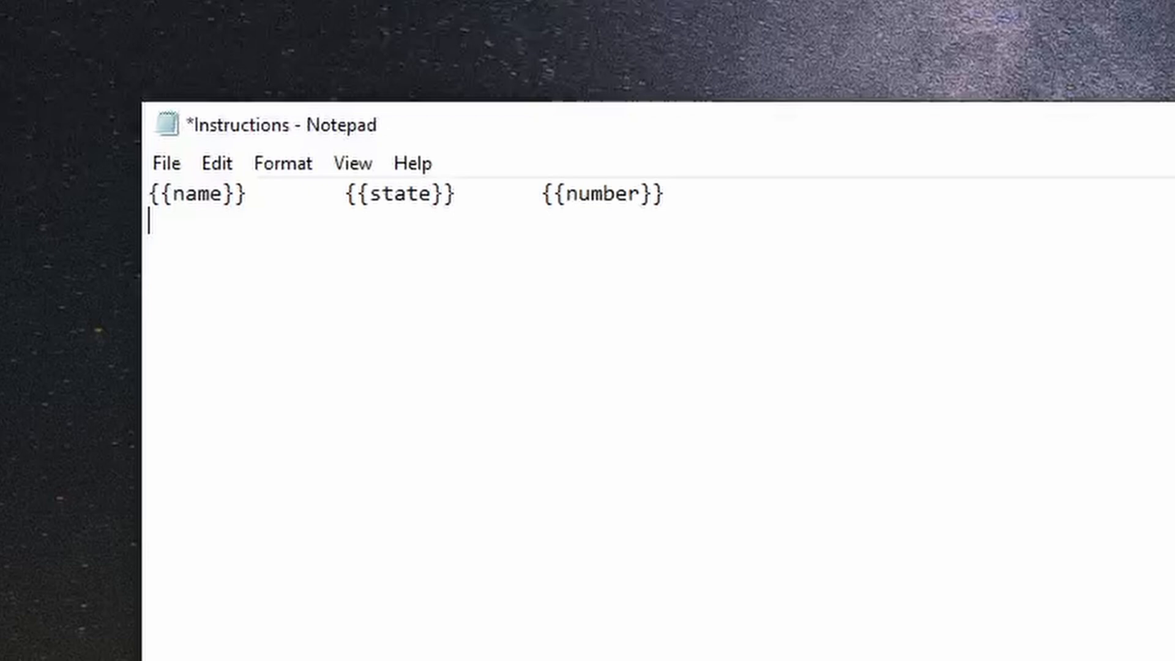
{"action": "type", "text": "Jason"}
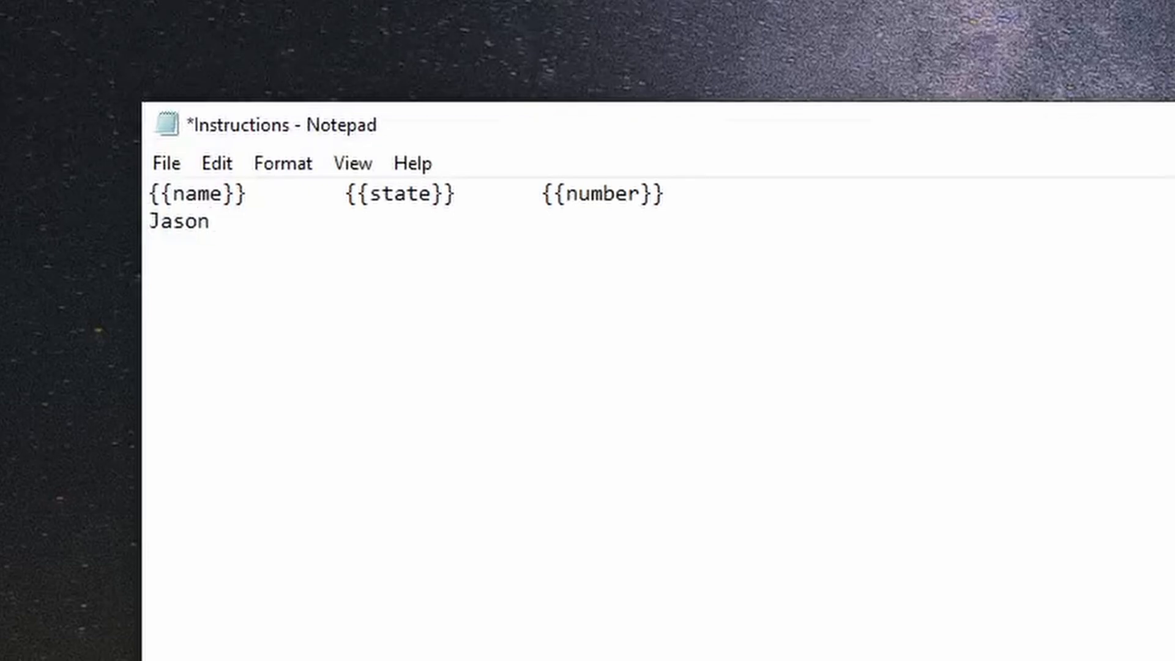
{"action": "type", "text": "L"}
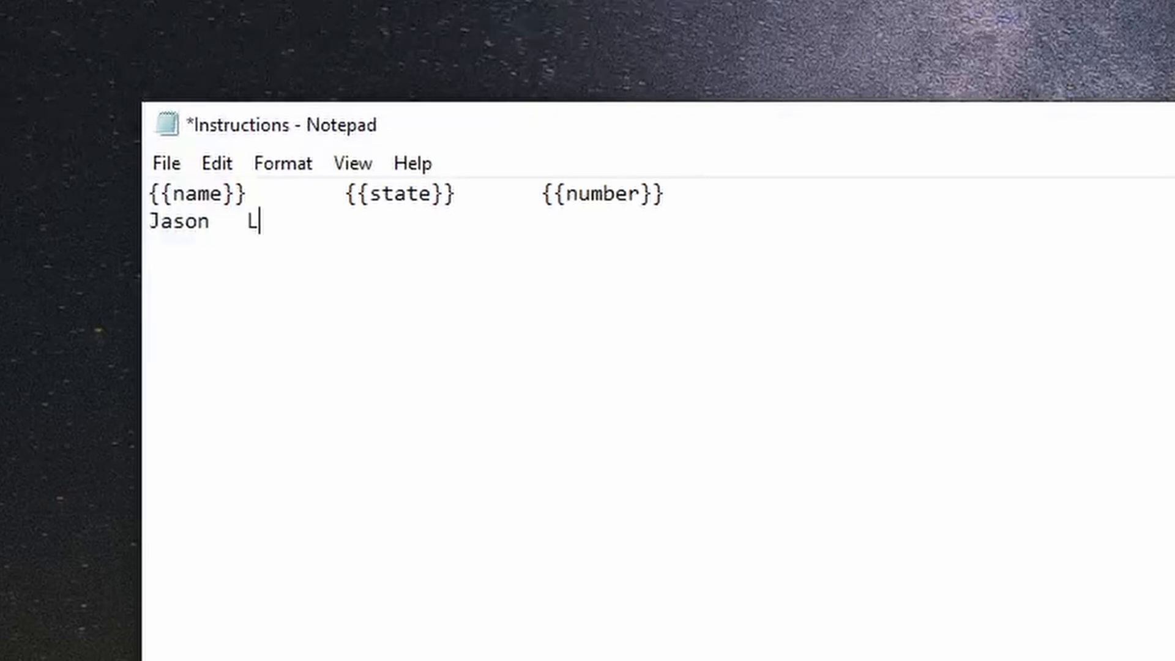
{"action": "type", "text": "A"}
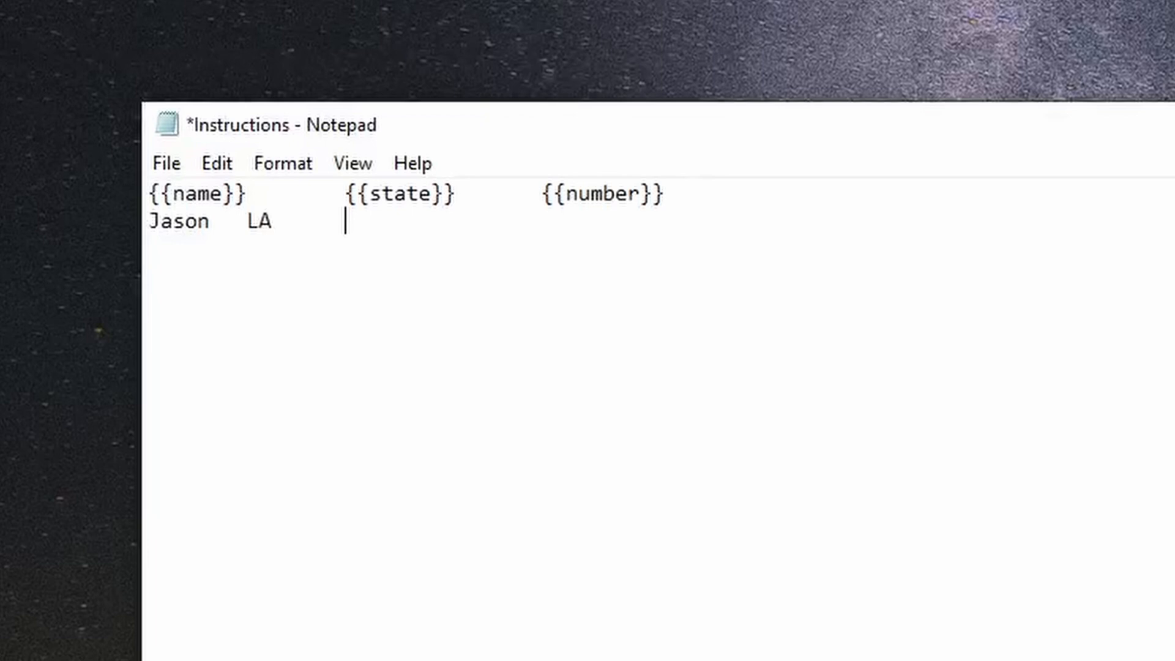
{"action": "type", "text": "10"}
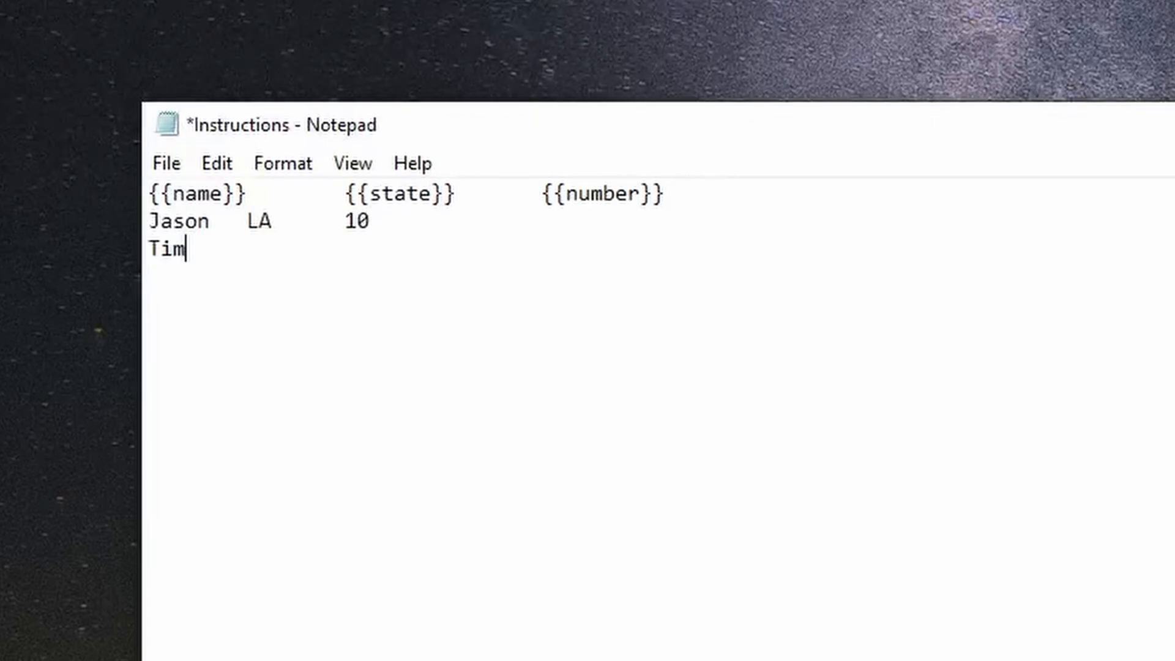
{"action": "type", "text": "TX"}
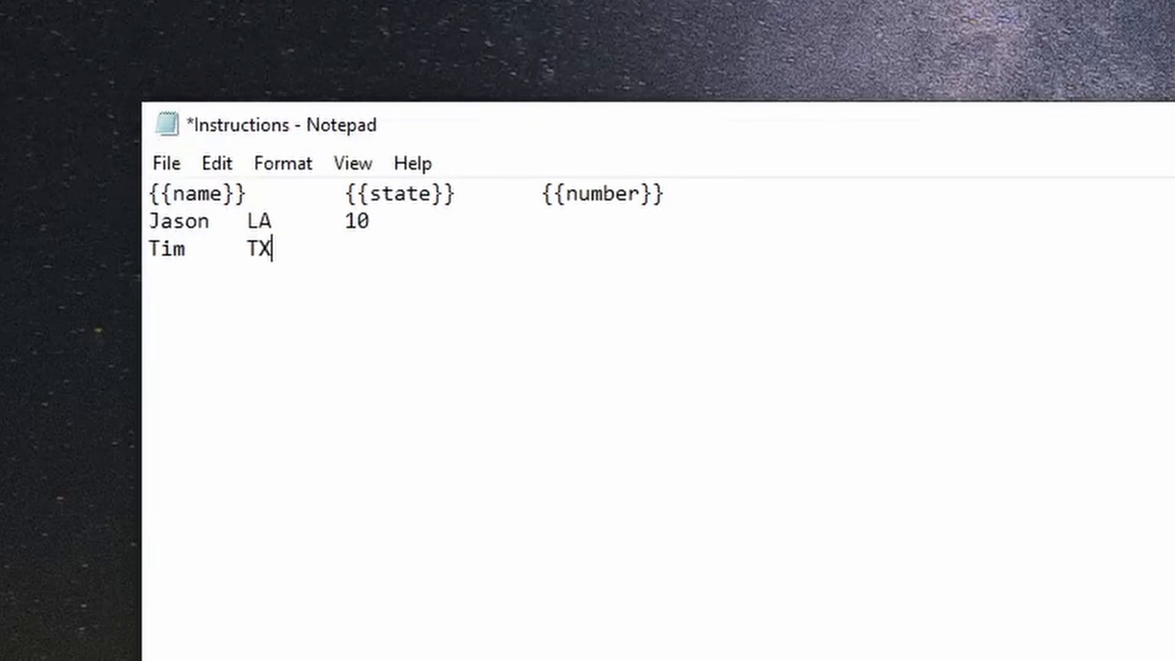
{"action": "type", "text": "34"}
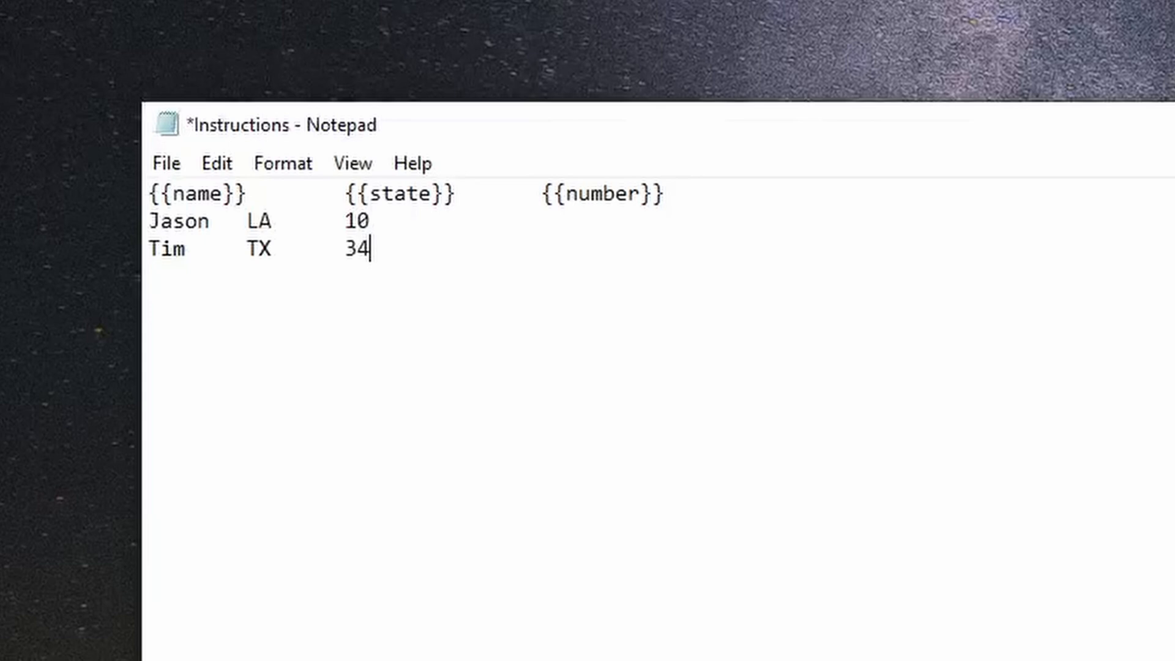
{"action": "type", "text": "B"}
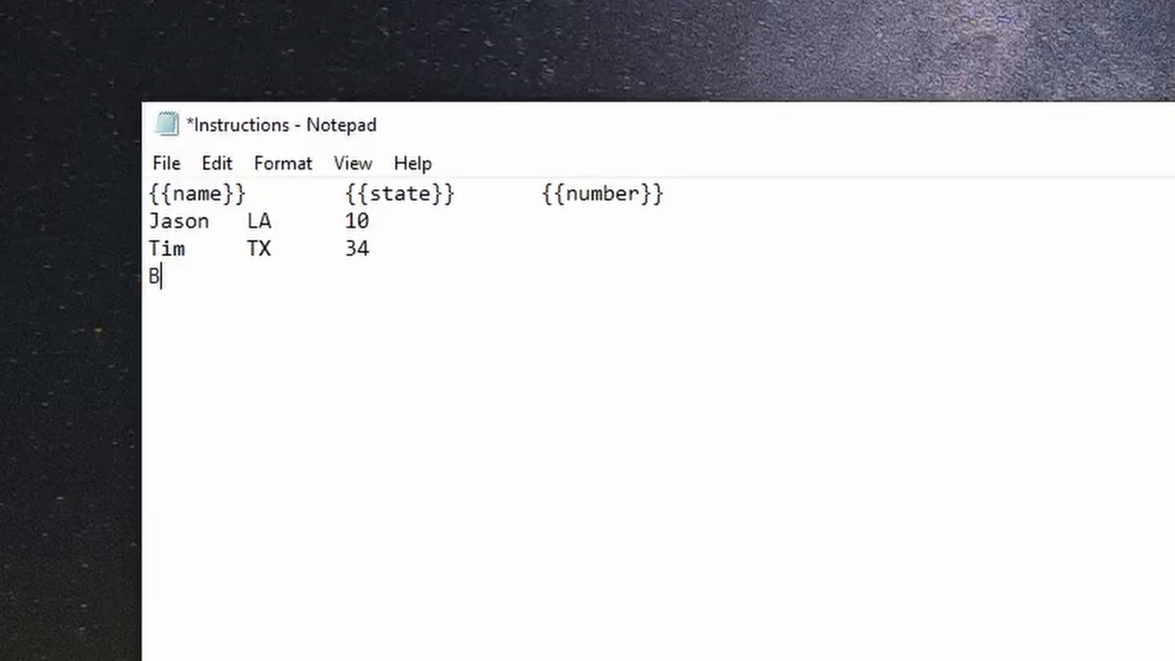
{"action": "type", "text": "ob\tAA"}
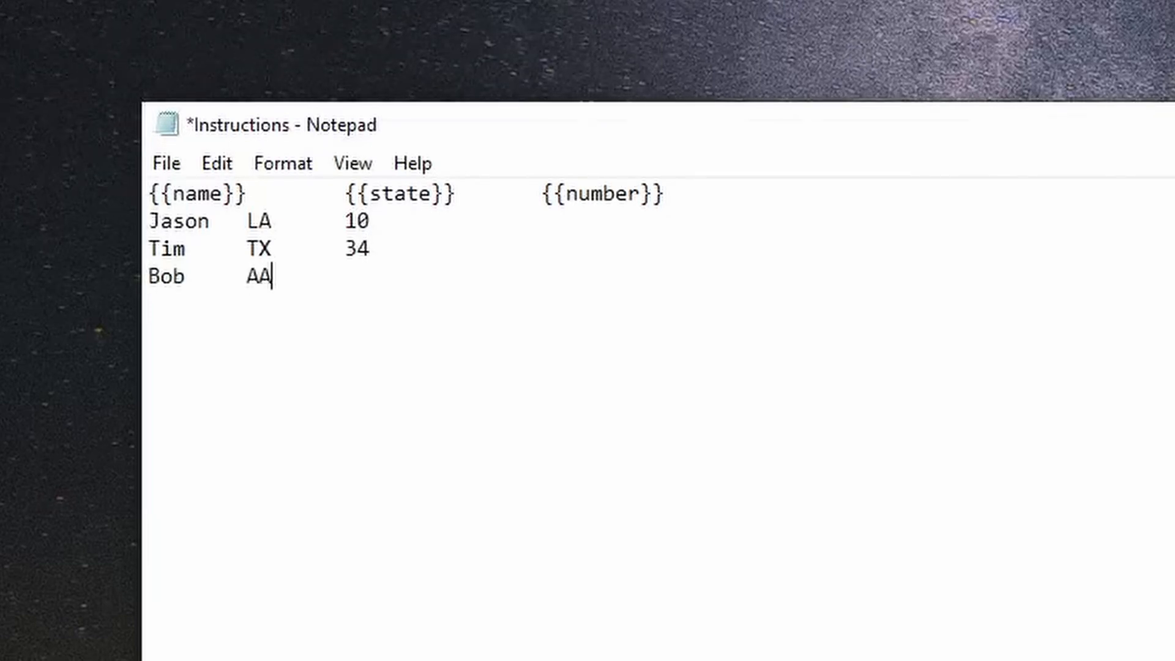
{"action": "type", "text": "R\t83"}
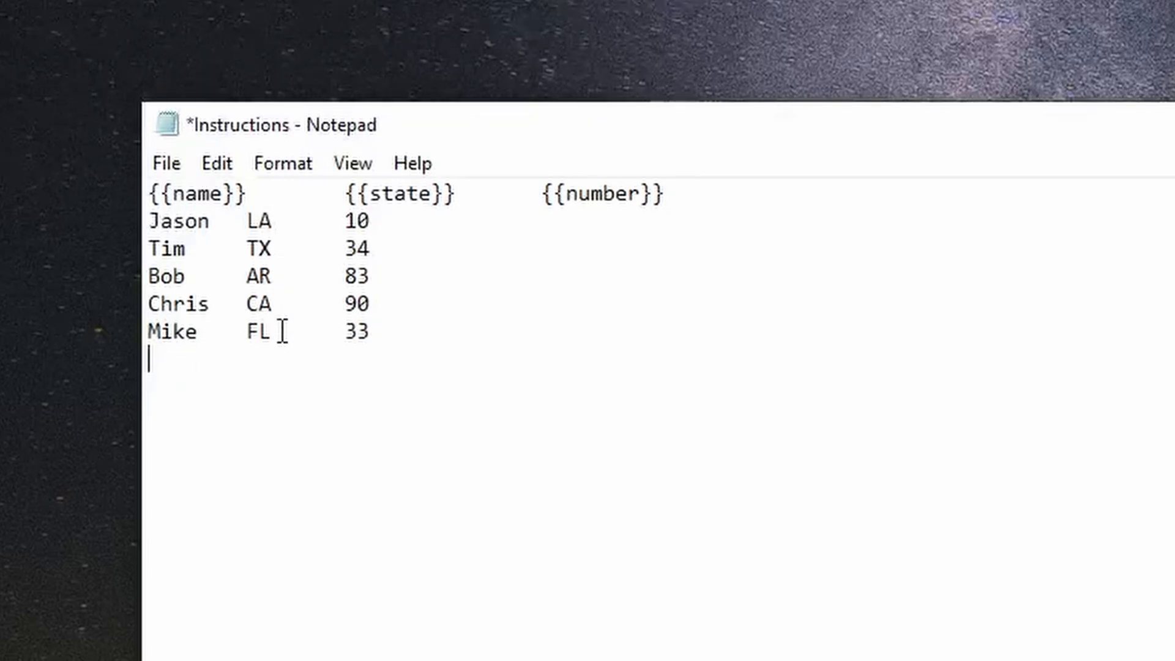
{"action": "mouse_move", "coordinate": [343, 398]}
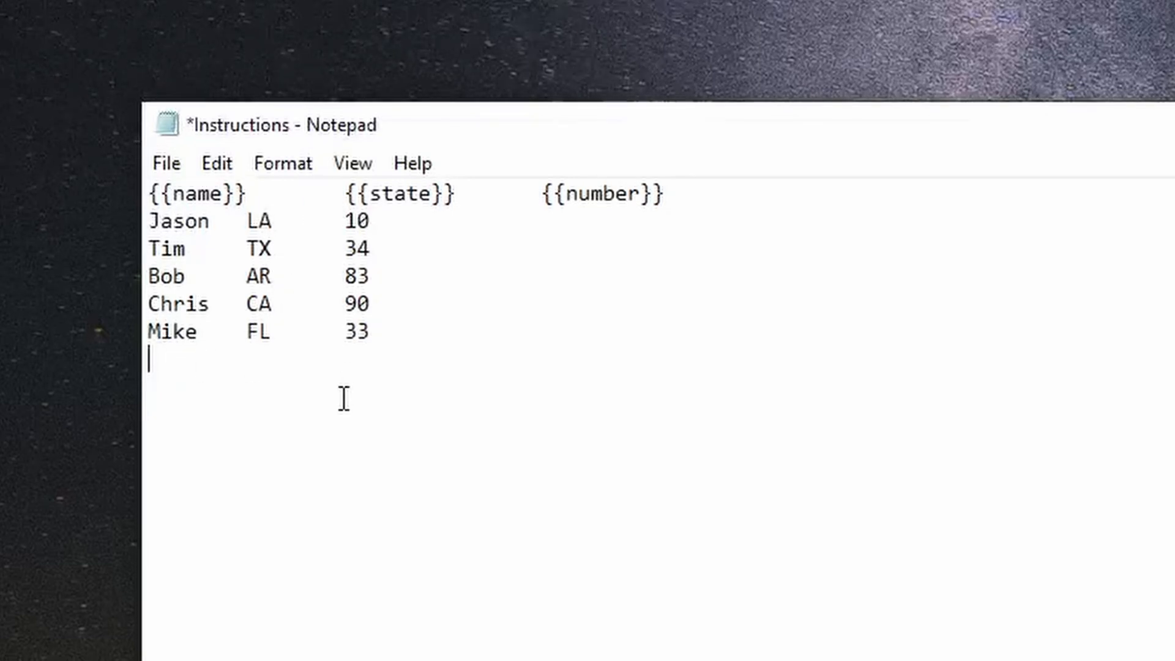
{"action": "left_click", "coordinate": [165, 163]}
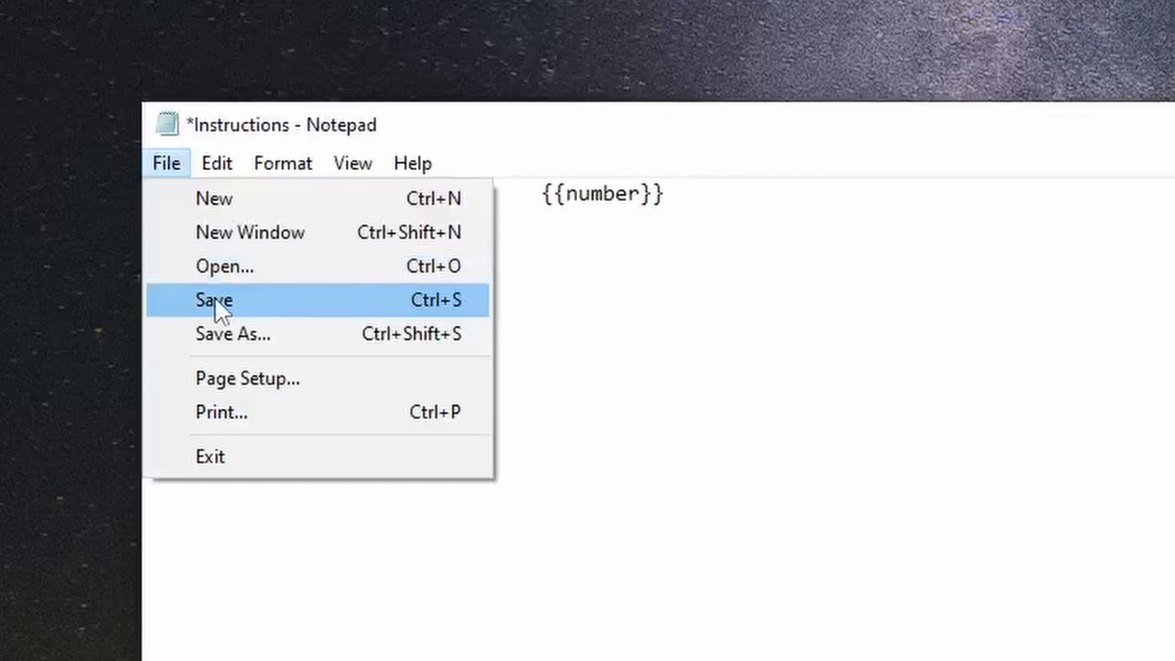
{"action": "left_click", "coordinate": [213, 300]}
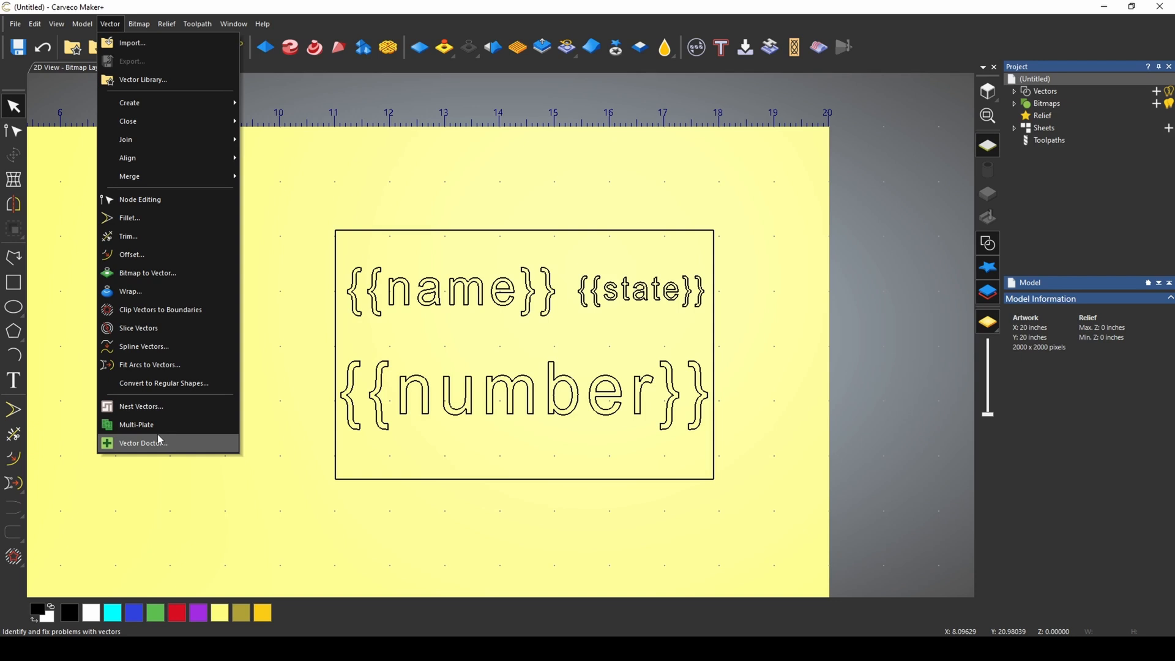
Step: Set the card artwork as the Multi-Plate template and browse for a card data text file
{"action": "left_click", "coordinate": [137, 424]}
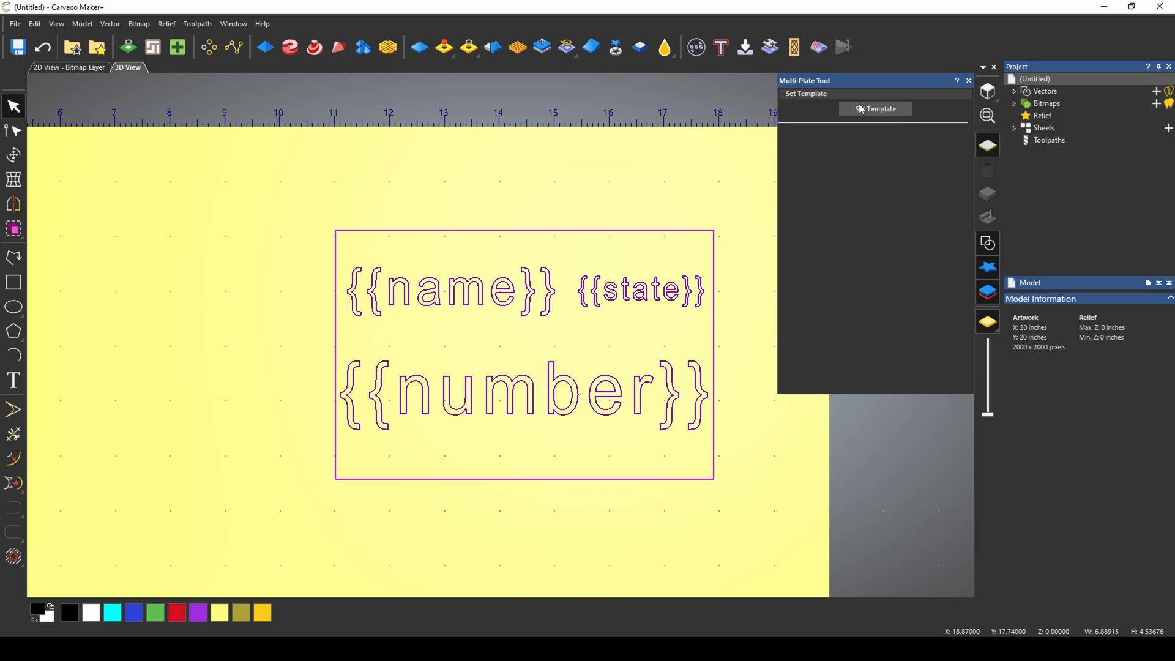
{"action": "mouse_move", "coordinate": [480, 212]}
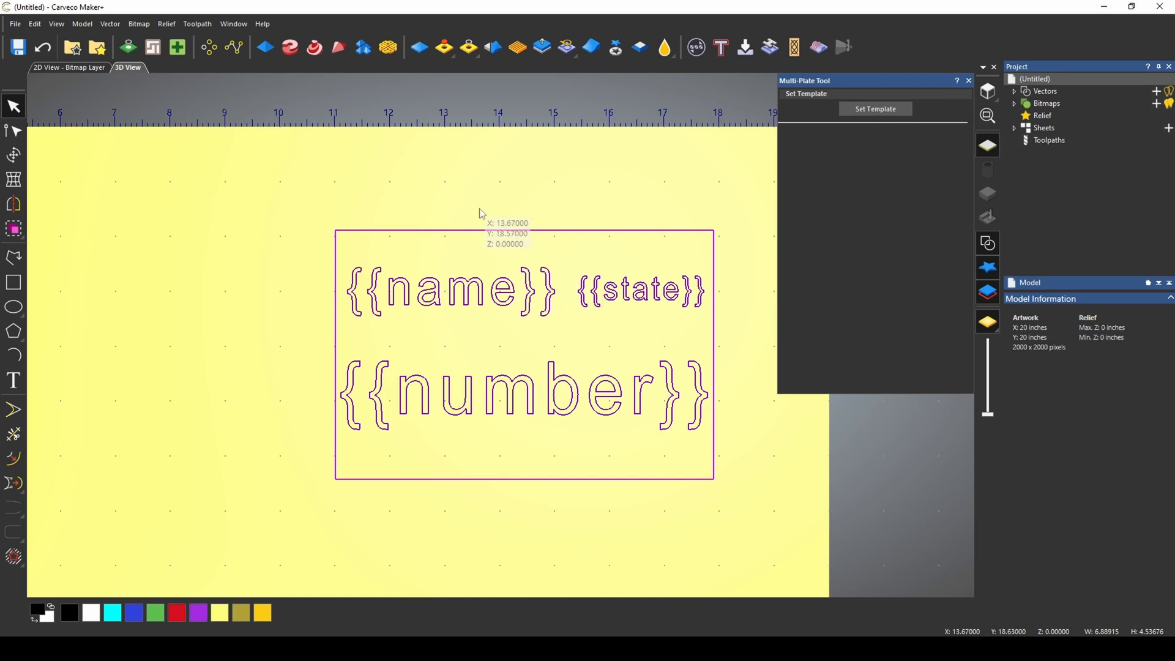
{"action": "mouse_move", "coordinate": [671, 198]}
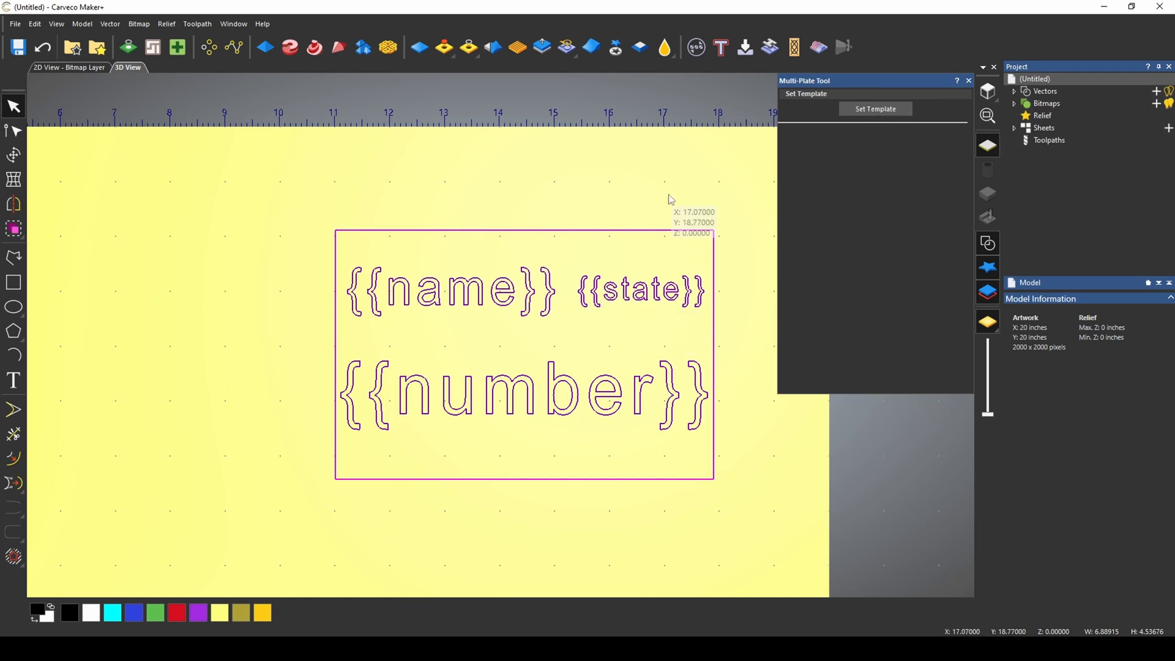
{"action": "left_click", "coordinate": [875, 109]}
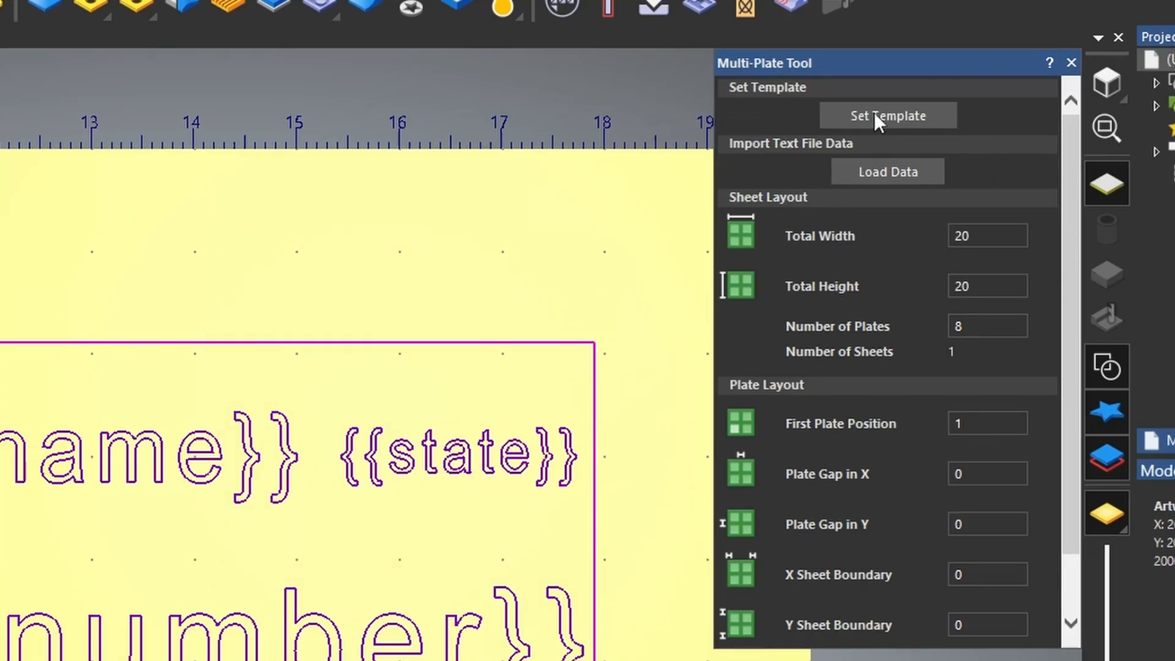
{"action": "mouse_move", "coordinate": [917, 594]}
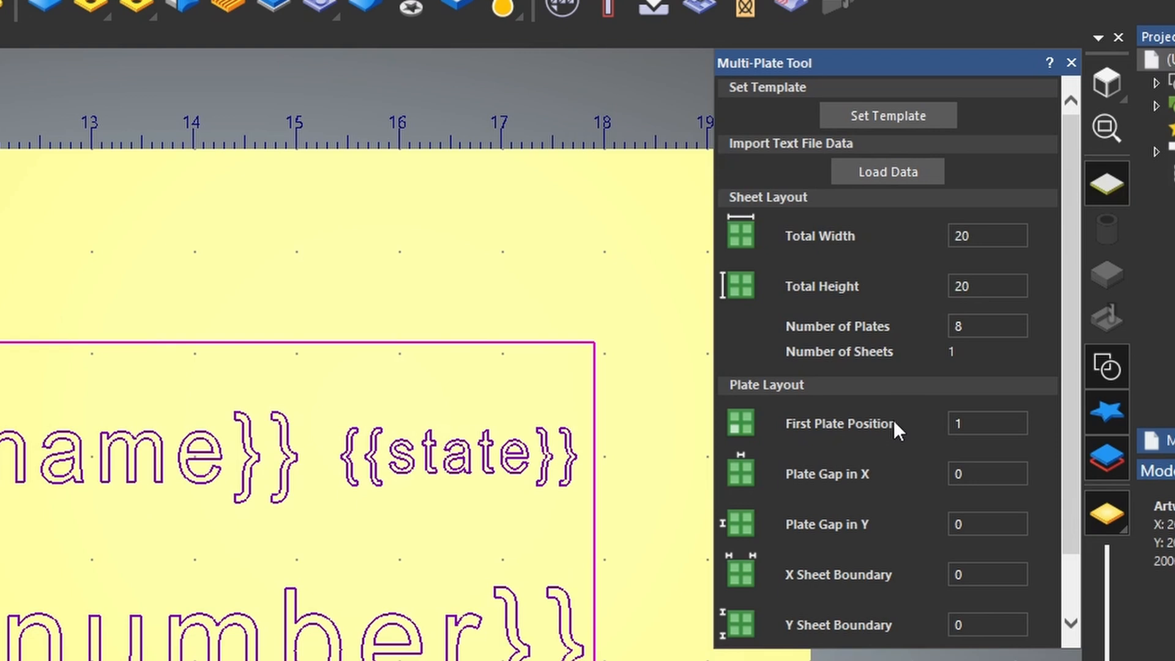
{"action": "left_click", "coordinate": [888, 171]}
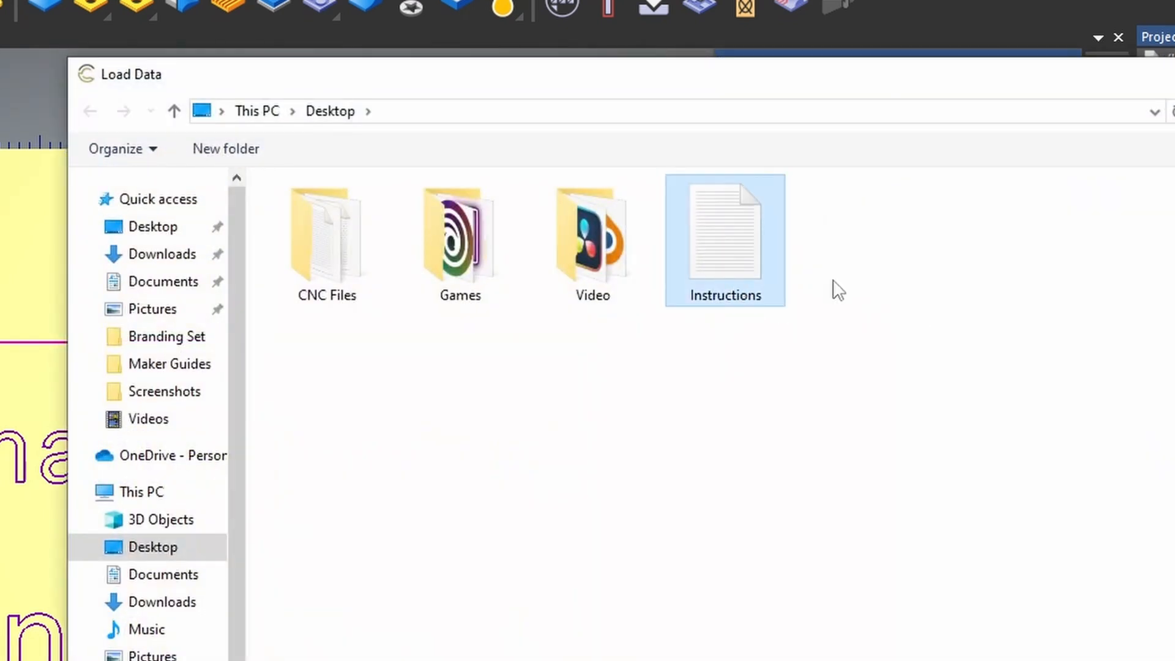
Step: Import Instructions.txt using the Tab delimiter with the first row as column headers
{"action": "double_click", "coordinate": [724, 240]}
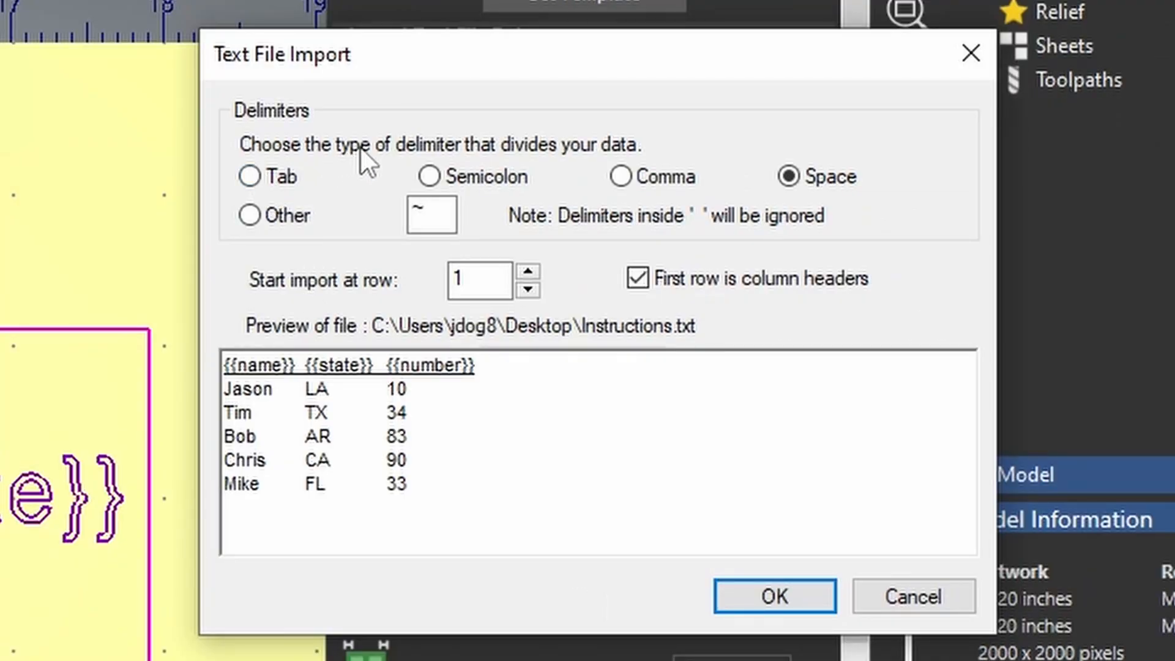
{"action": "left_click", "coordinate": [249, 177]}
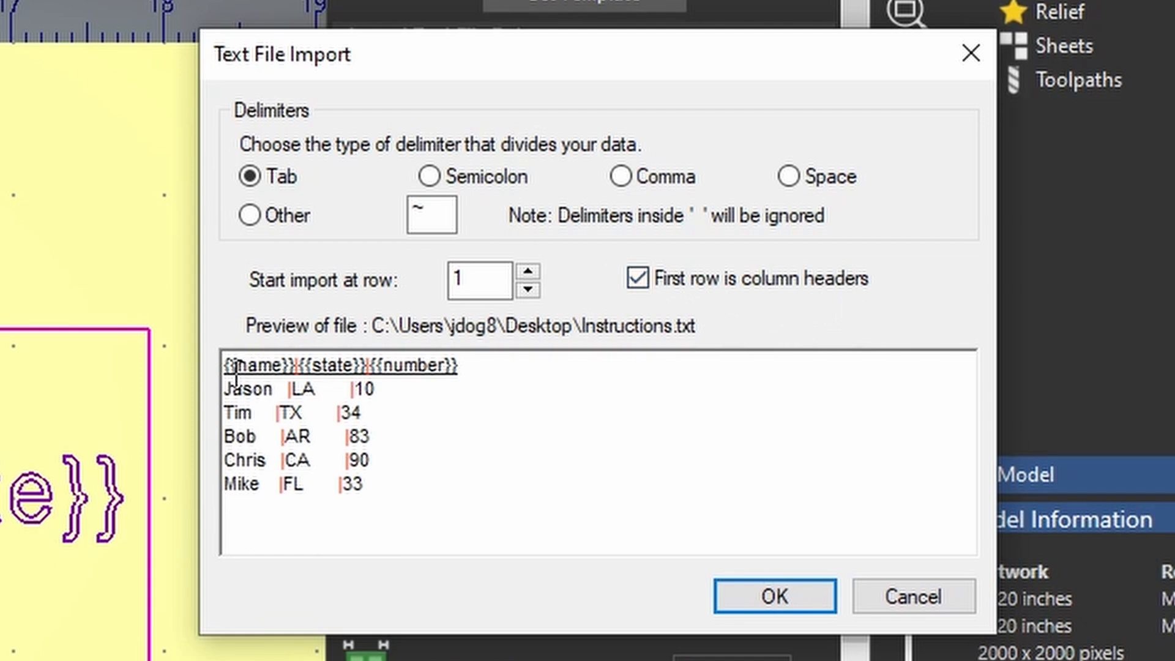
{"action": "mouse_move", "coordinate": [431, 381]}
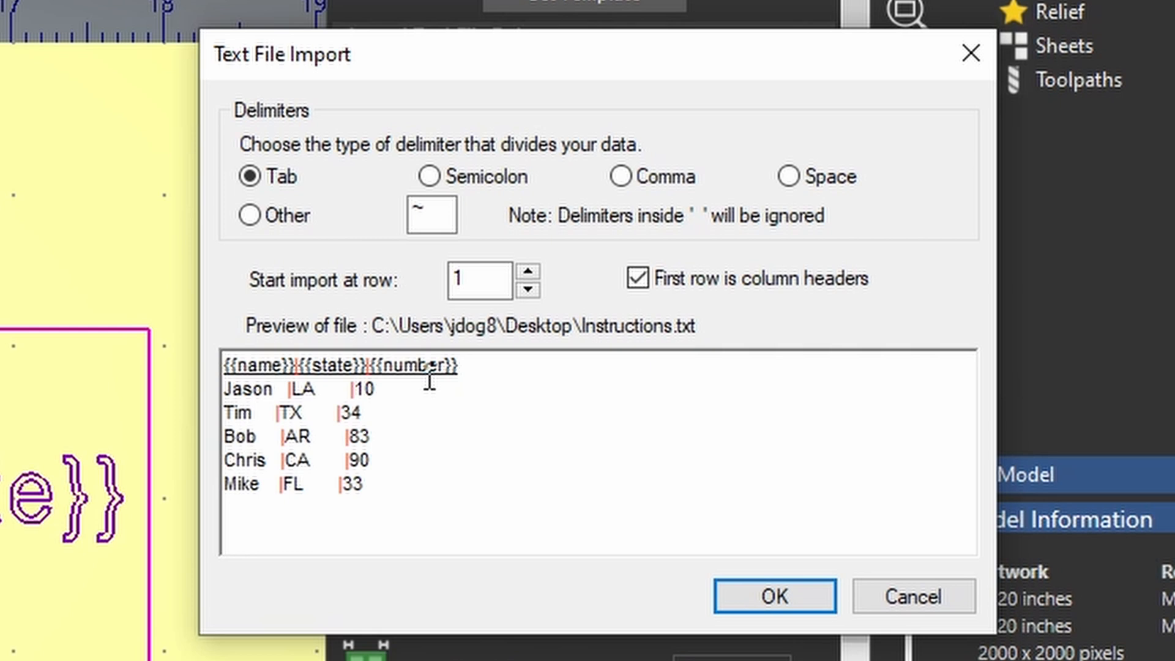
{"action": "mouse_move", "coordinate": [284, 427]}
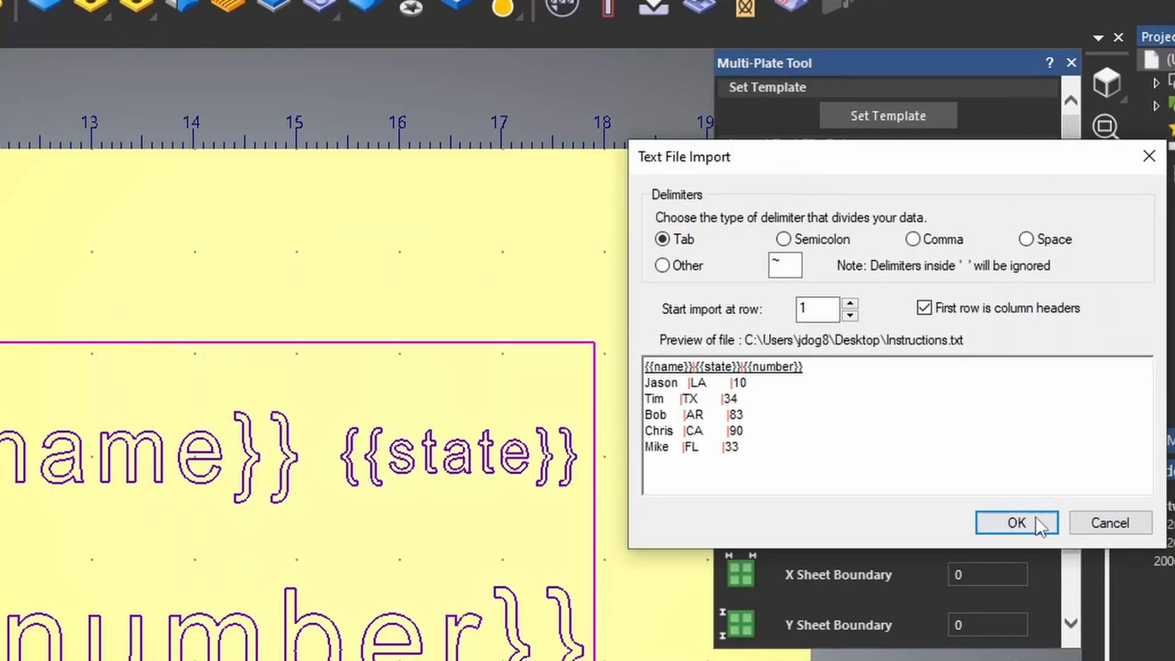
{"action": "left_click", "coordinate": [1016, 522]}
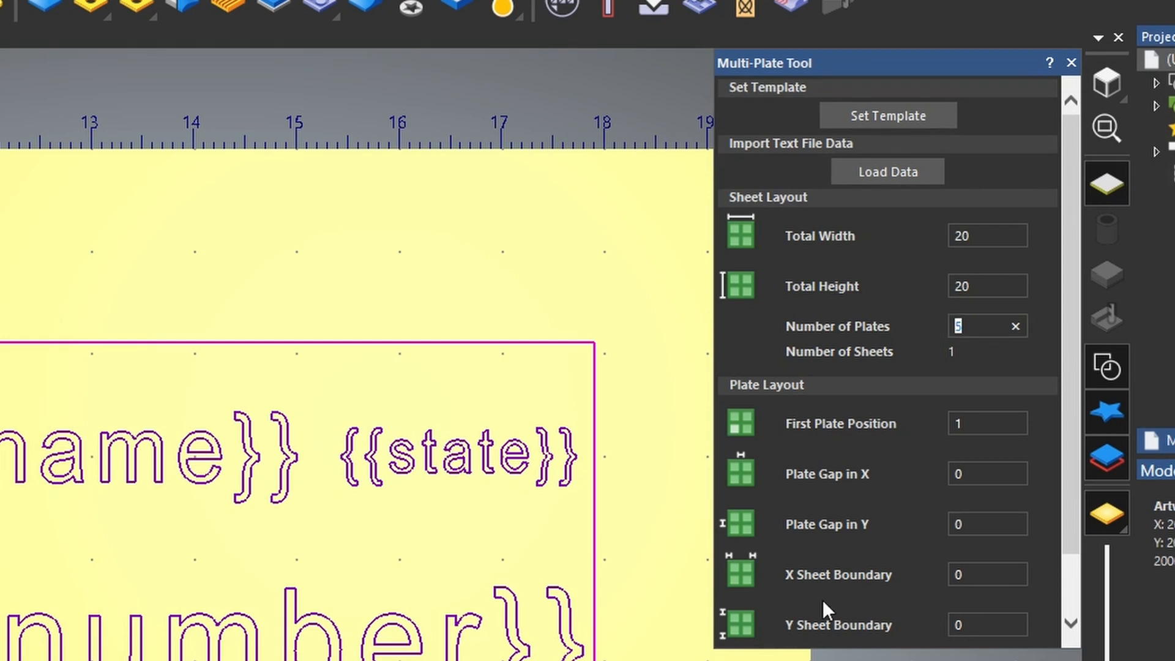
{"action": "mouse_move", "coordinate": [887, 441]}
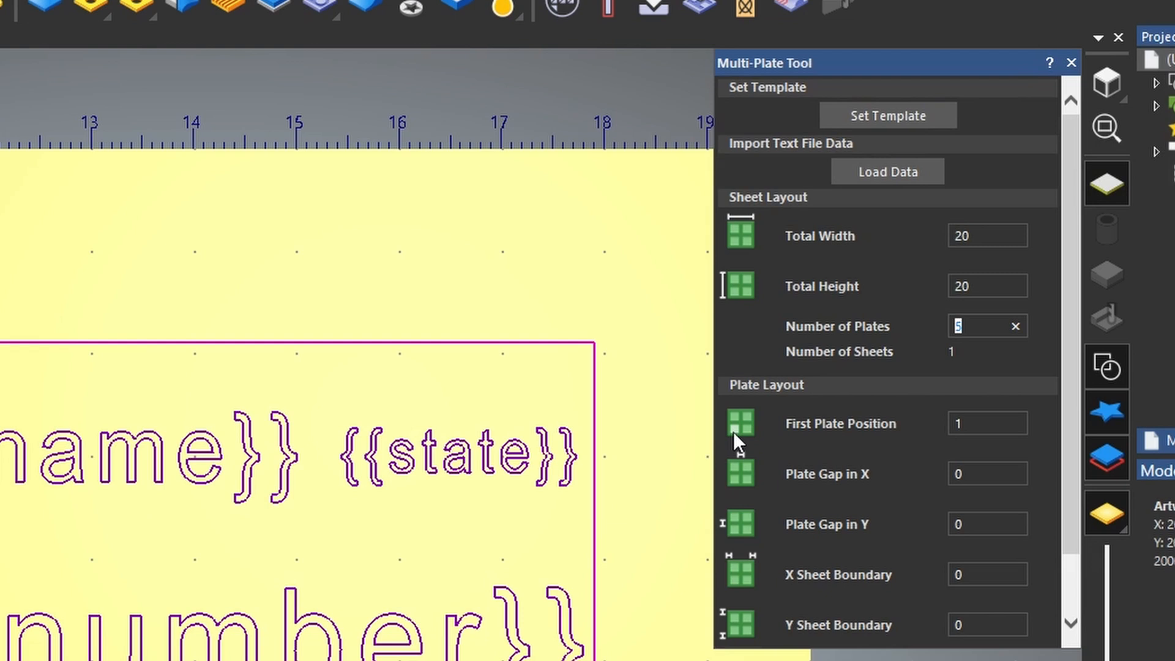
Step: Set the X and Y plate gaps to .125 and the X and Y sheet boundaries to .05
{"action": "left_click", "coordinate": [987, 423]}
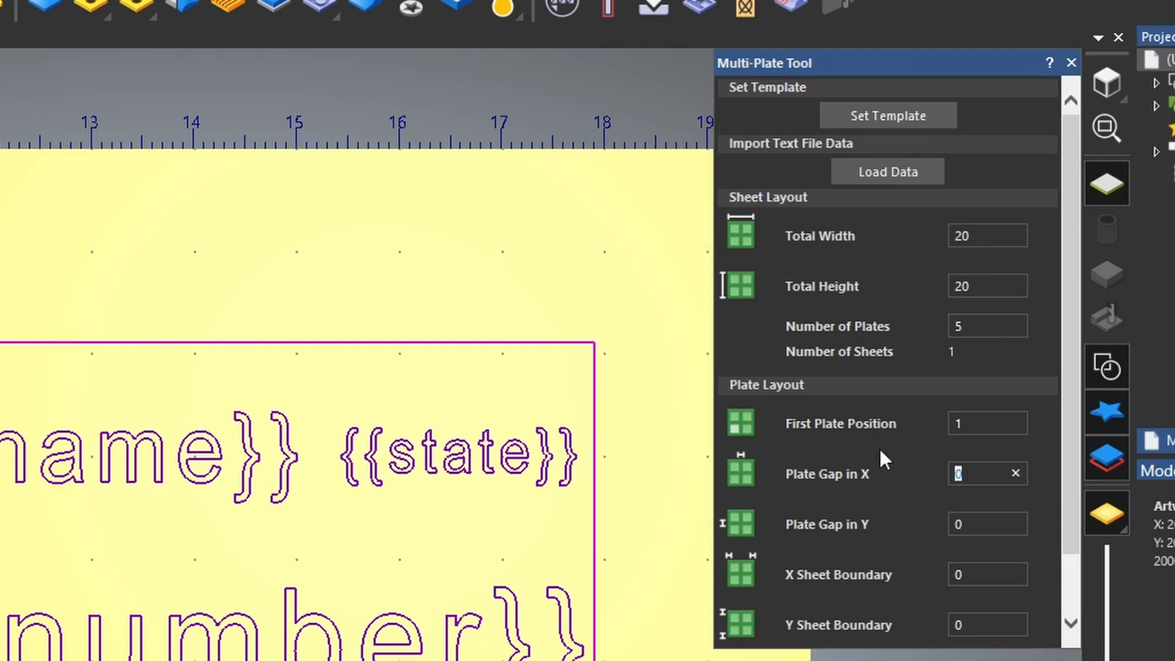
{"action": "type", "text": ".125"}
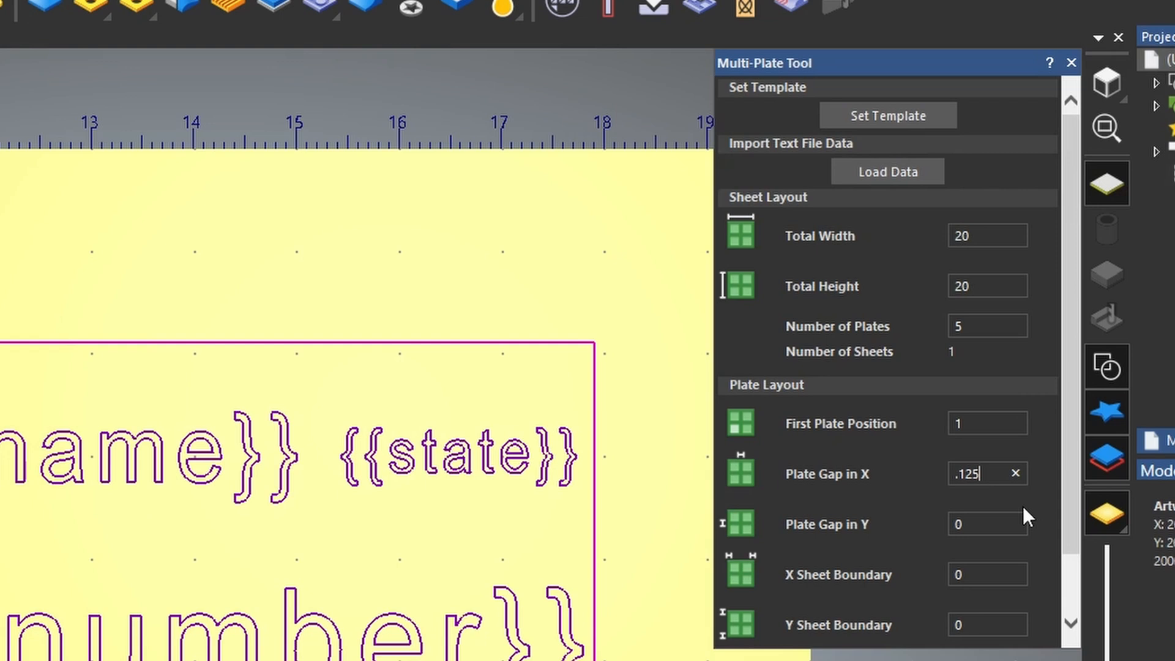
{"action": "type", "text": ".125"}
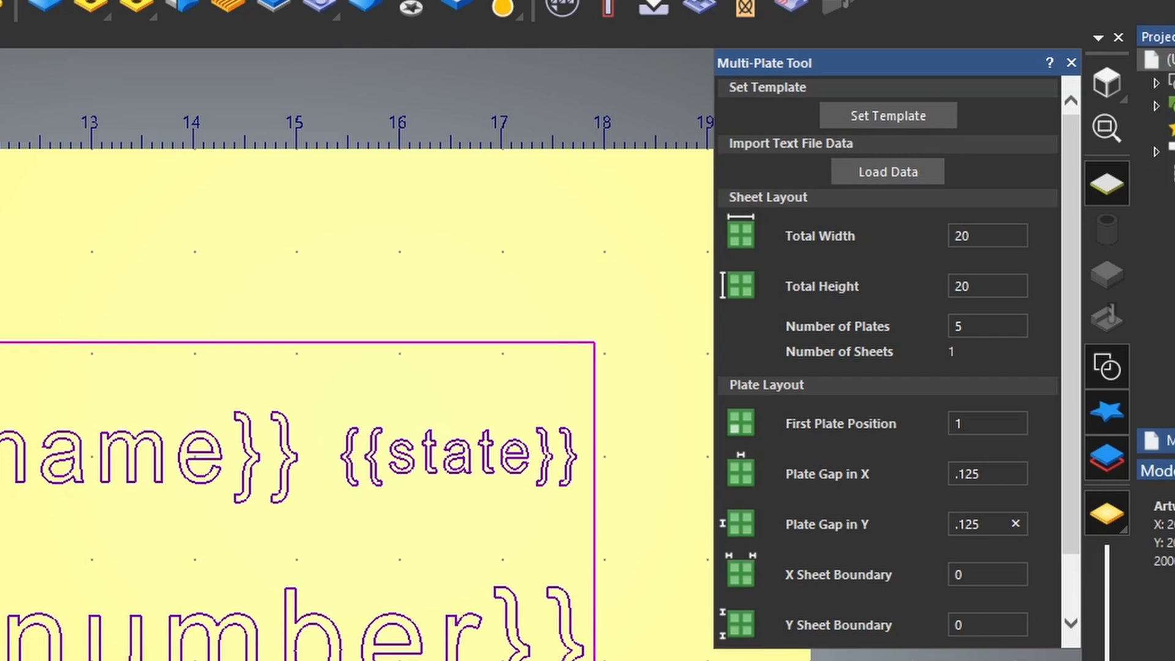
{"action": "left_click", "coordinate": [987, 574]}
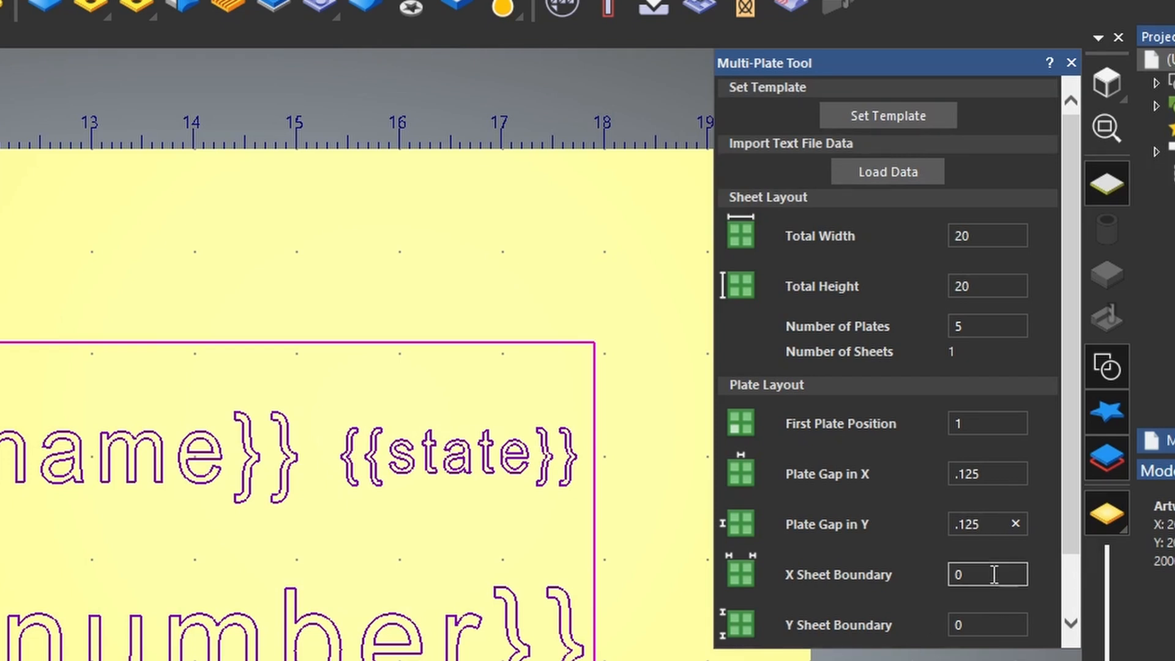
{"action": "type", "text": ".05"}
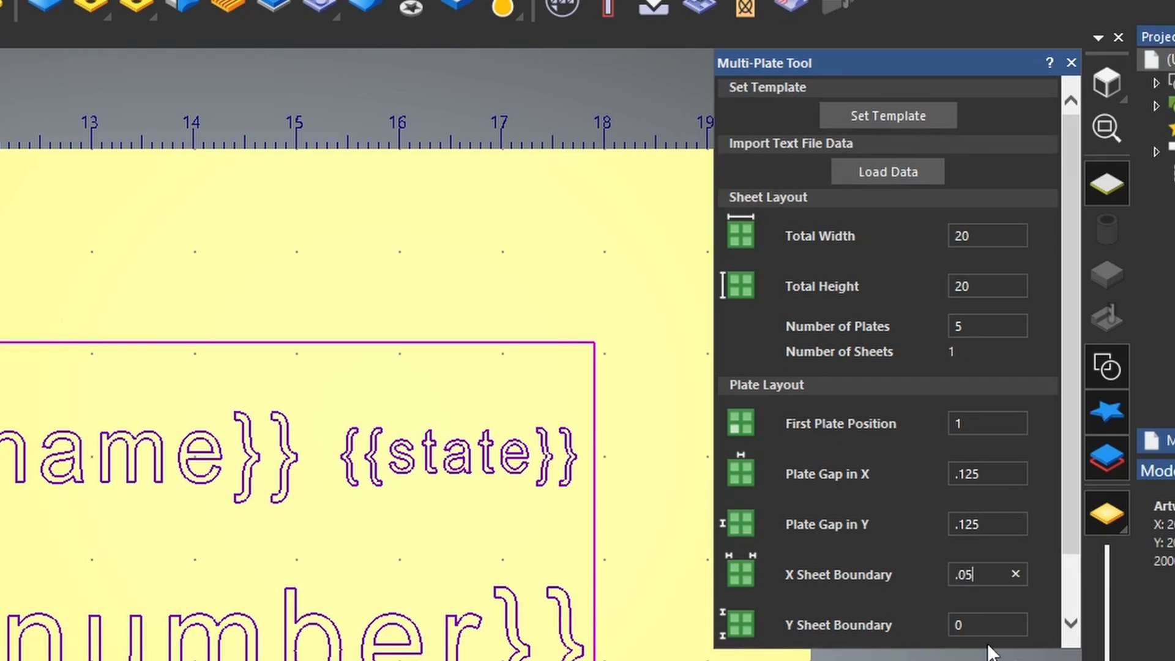
{"action": "type", "text": ".05"}
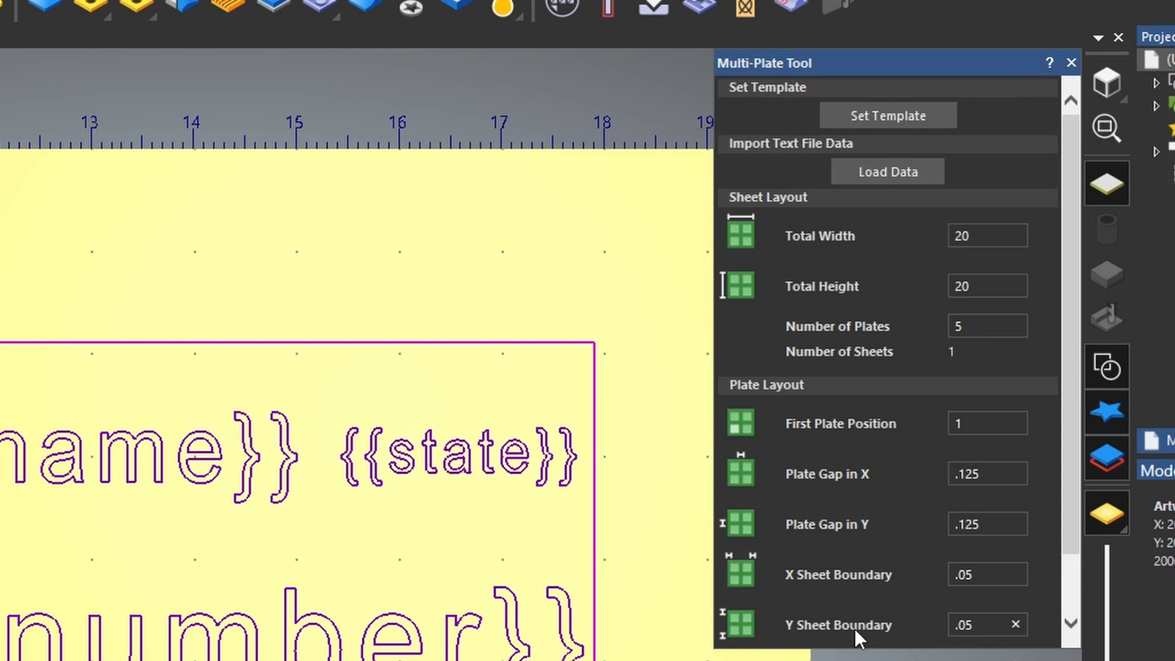
{"action": "scroll", "scroll_direction": "down", "scroll_amount": 3}
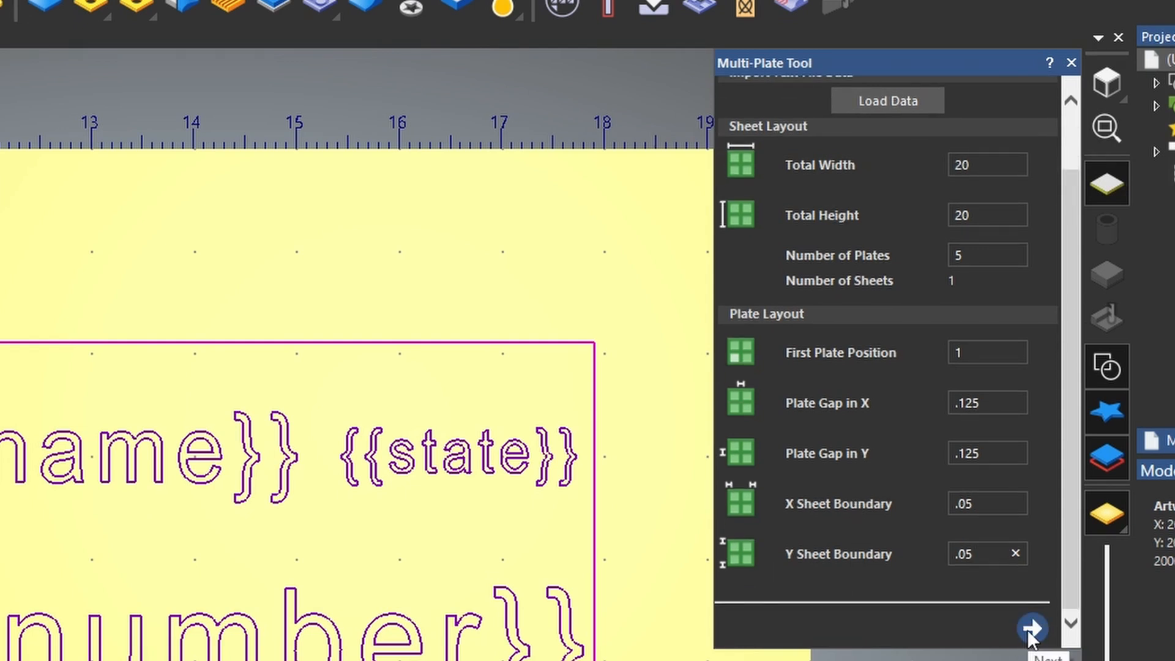
Step: Map the name, state and number variables to the {{name}}, {{state}} and {{number}} columns
{"action": "left_click", "coordinate": [1032, 628]}
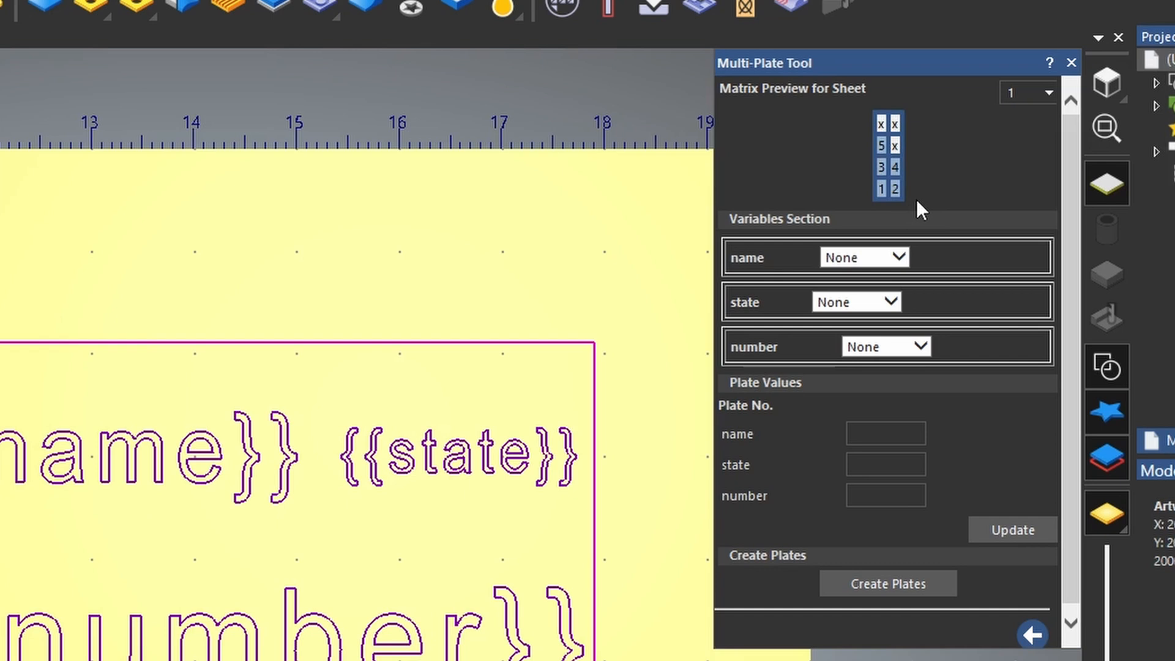
{"action": "mouse_move", "coordinate": [741, 243]}
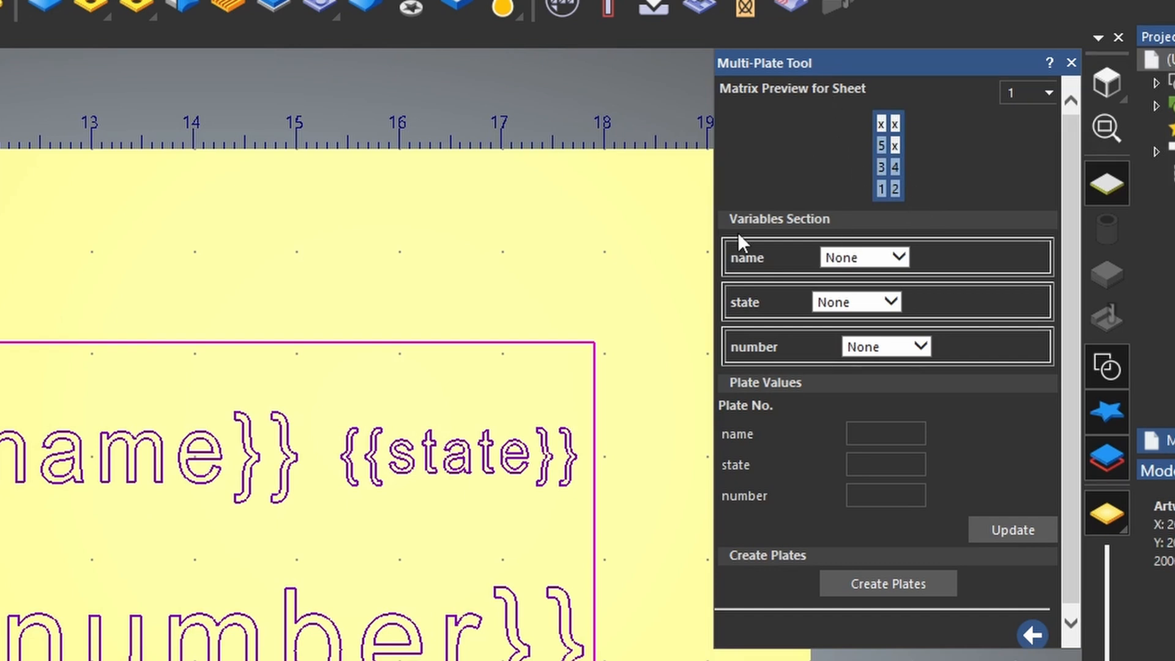
{"action": "mouse_move", "coordinate": [809, 397]}
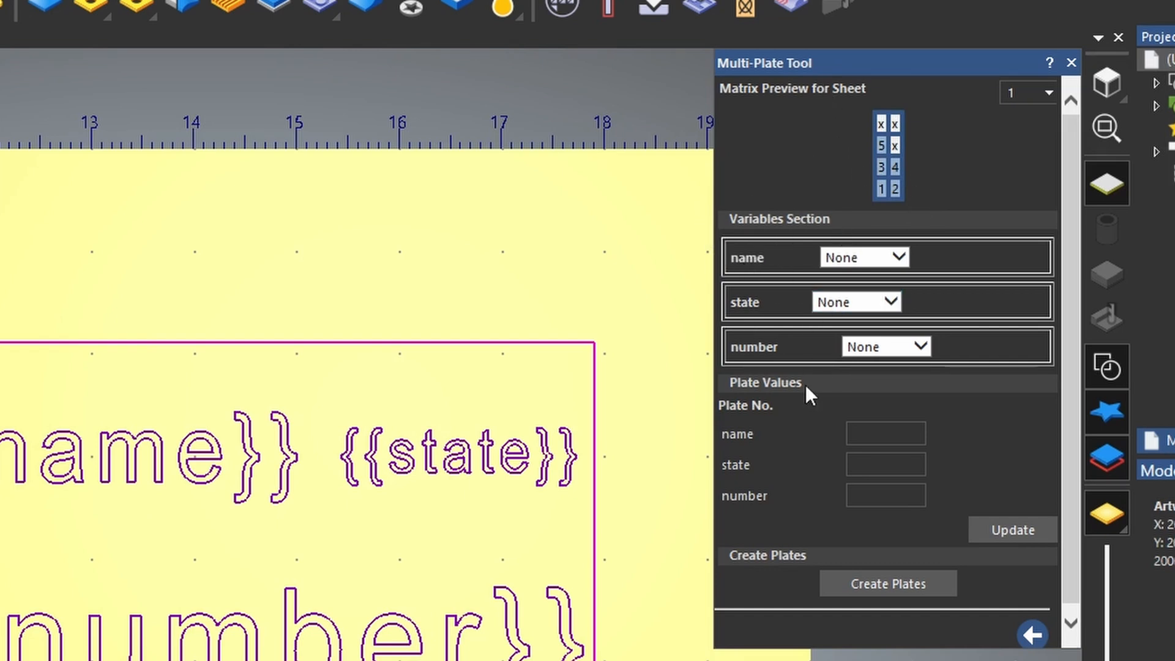
{"action": "left_click", "coordinate": [864, 257]}
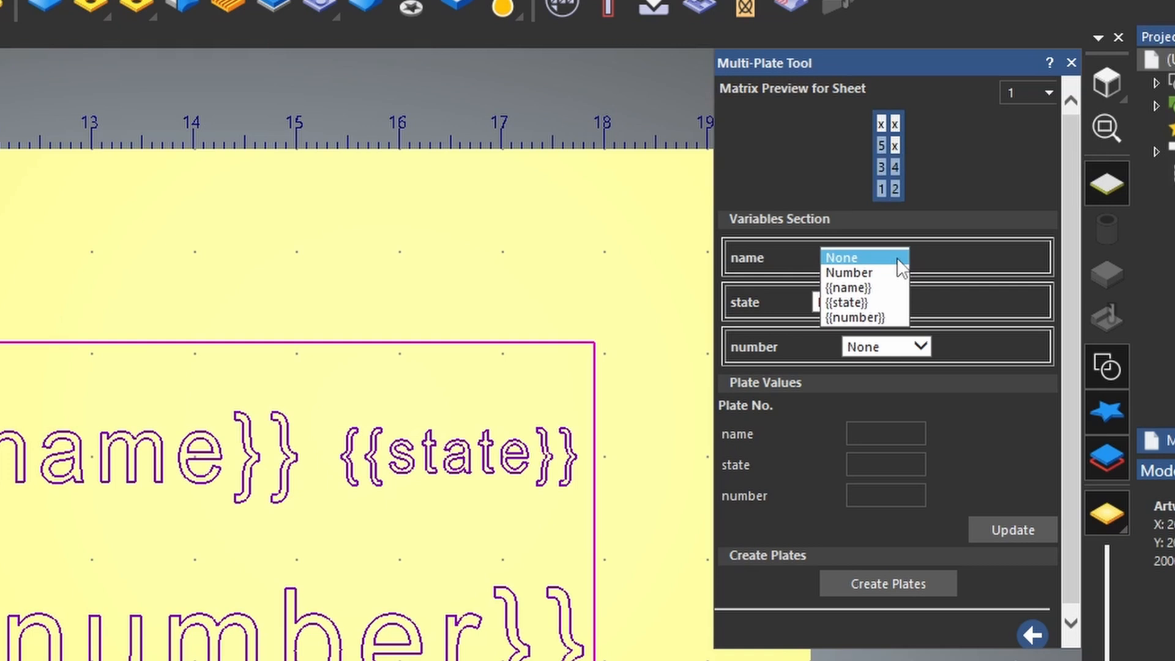
{"action": "left_click", "coordinate": [847, 287]}
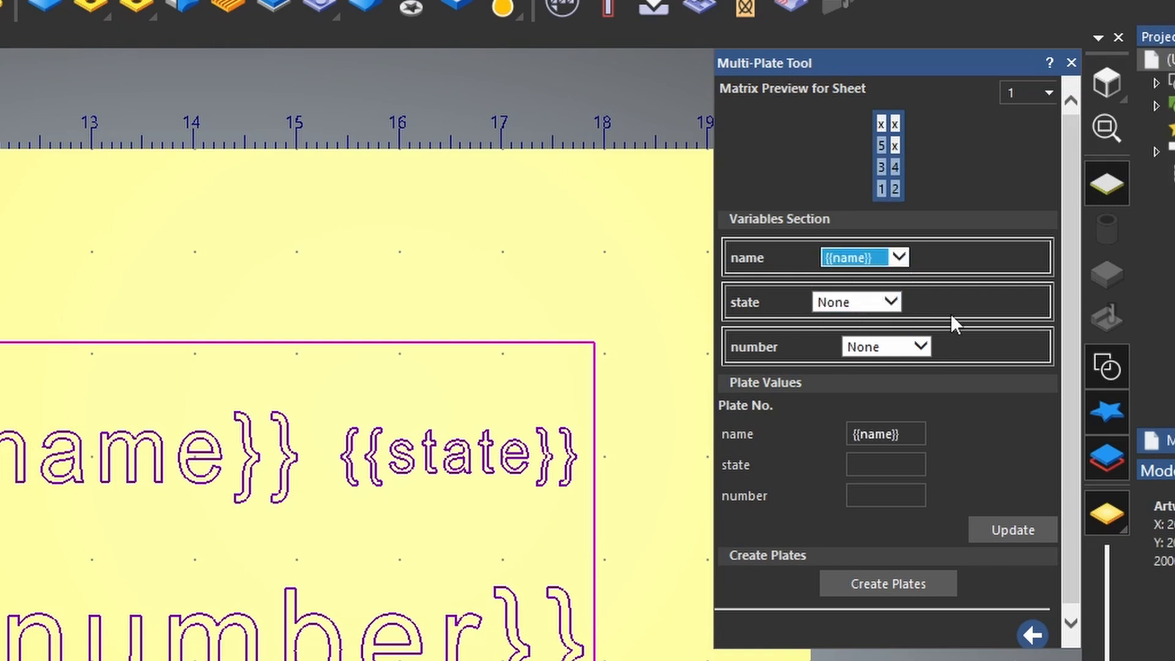
{"action": "left_click", "coordinate": [857, 301]}
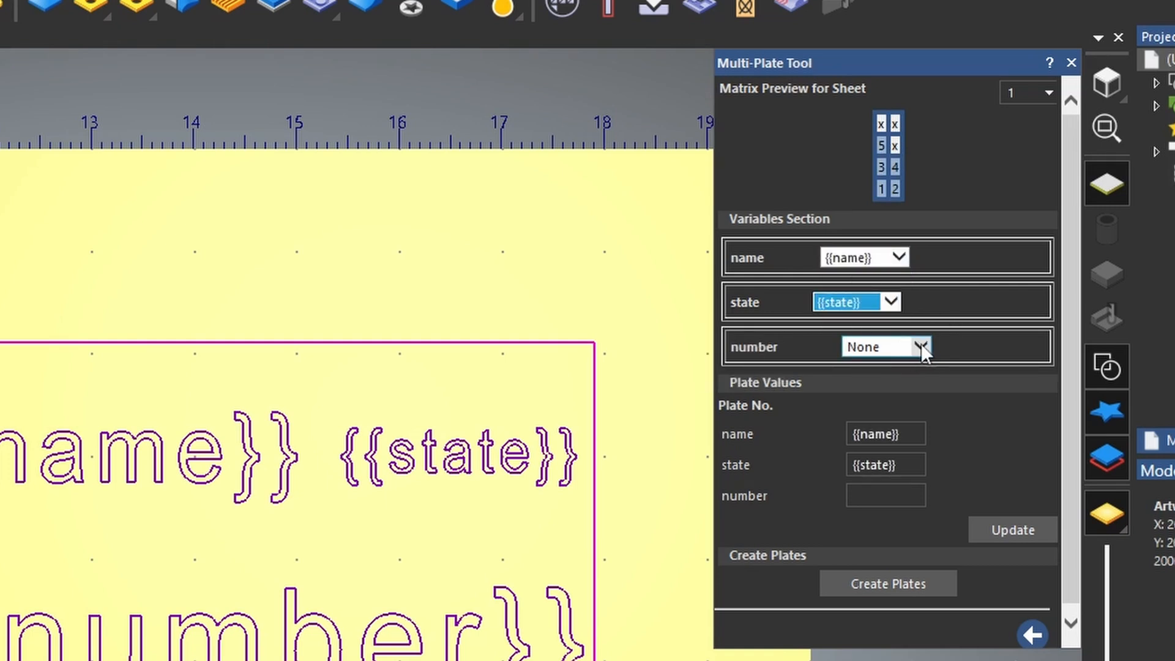
{"action": "left_click", "coordinate": [924, 345]}
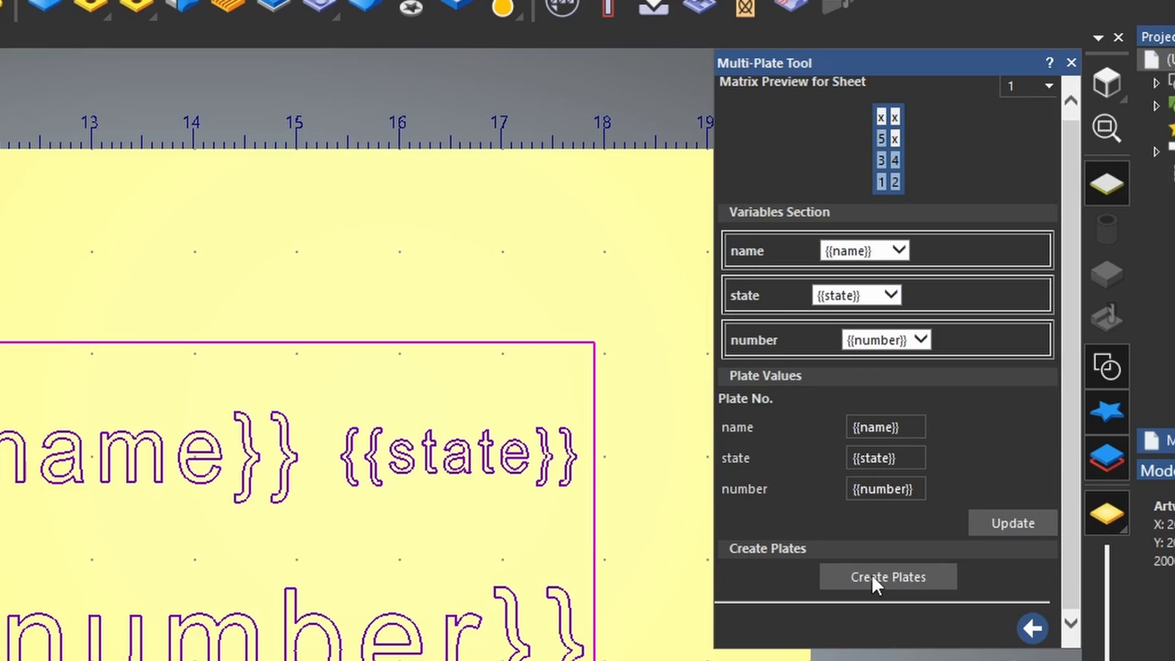
Step: Create the plates for Jason, Tim, Bob, Chris and Mike on the sheet
{"action": "left_click", "coordinate": [888, 577]}
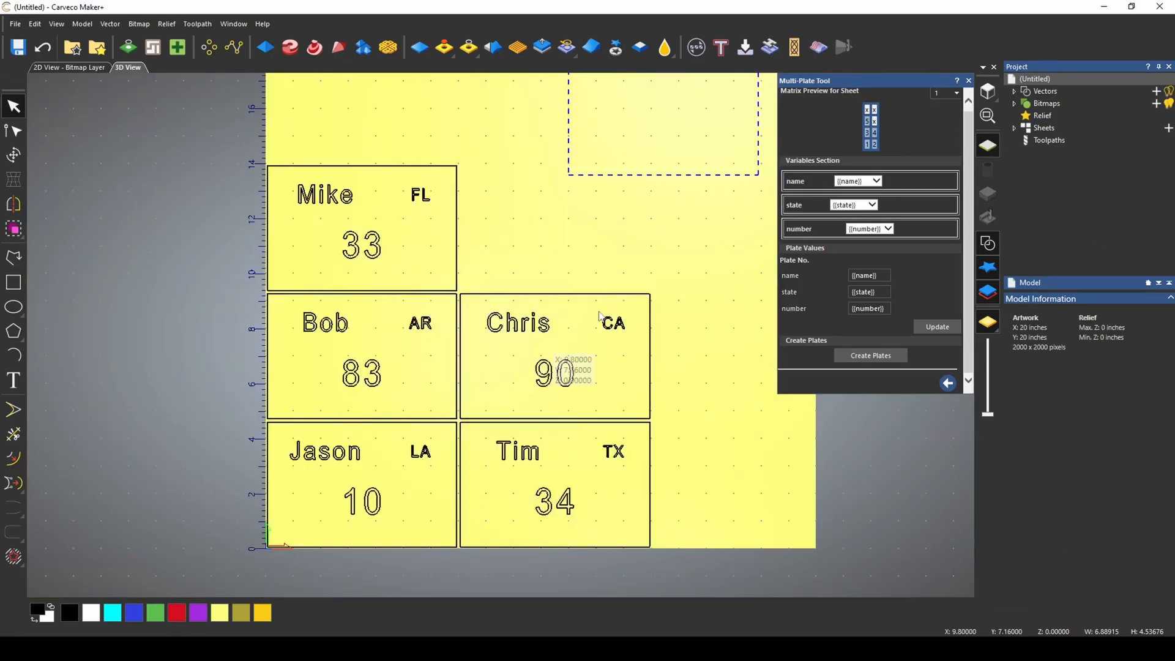
{"action": "mouse_move", "coordinate": [768, 388]}
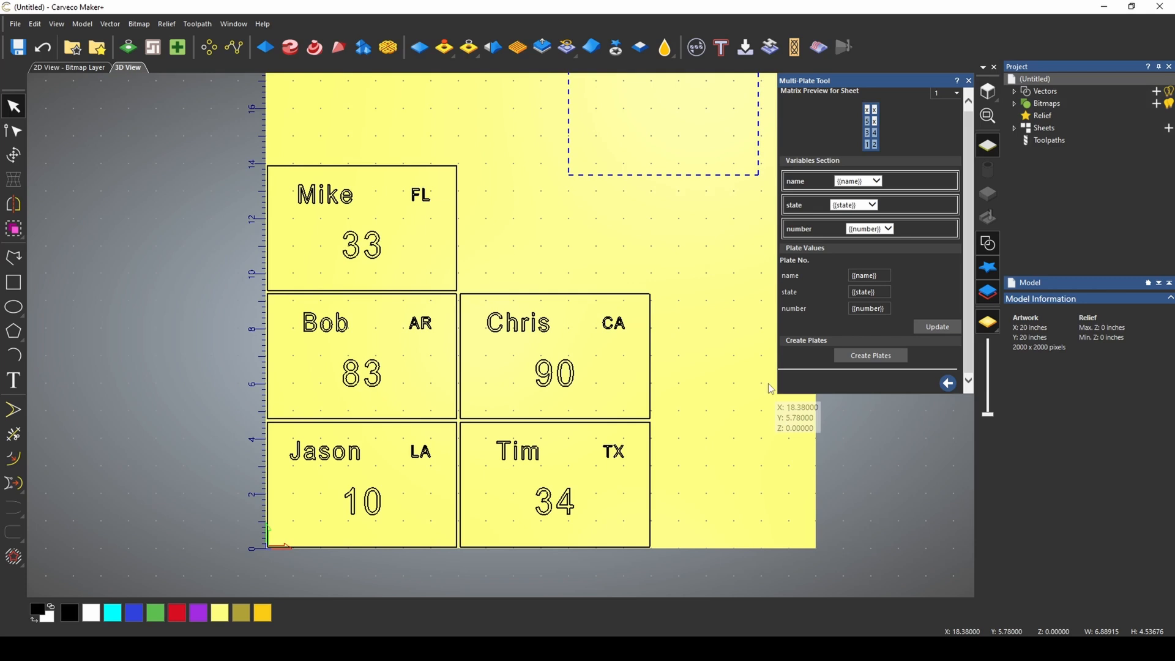